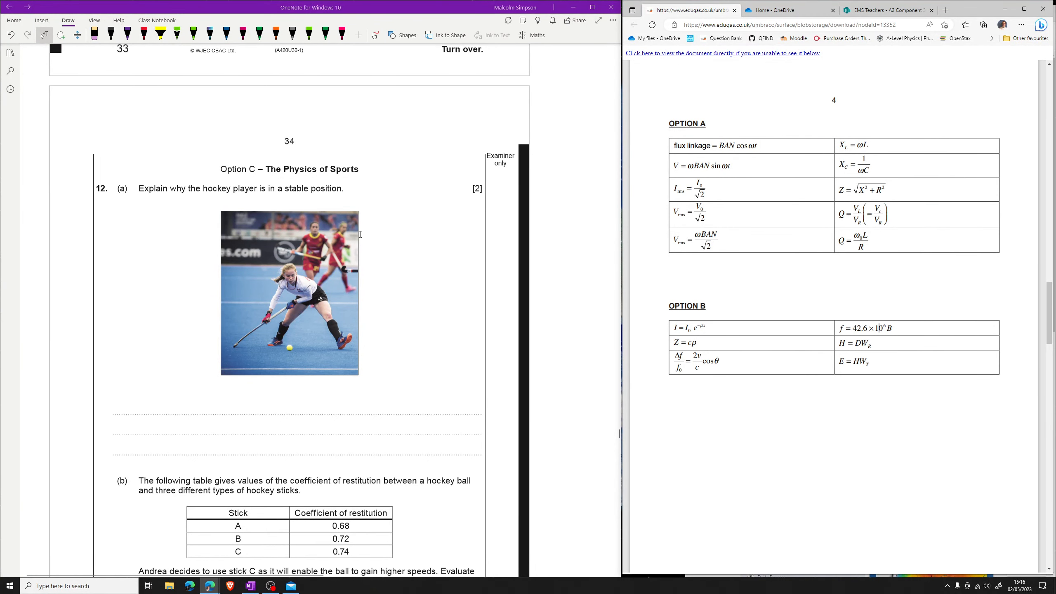
# Handwrite that her centre of mass is low and feet far apart, so a large force topples her.
pyautogui.scroll(-3)
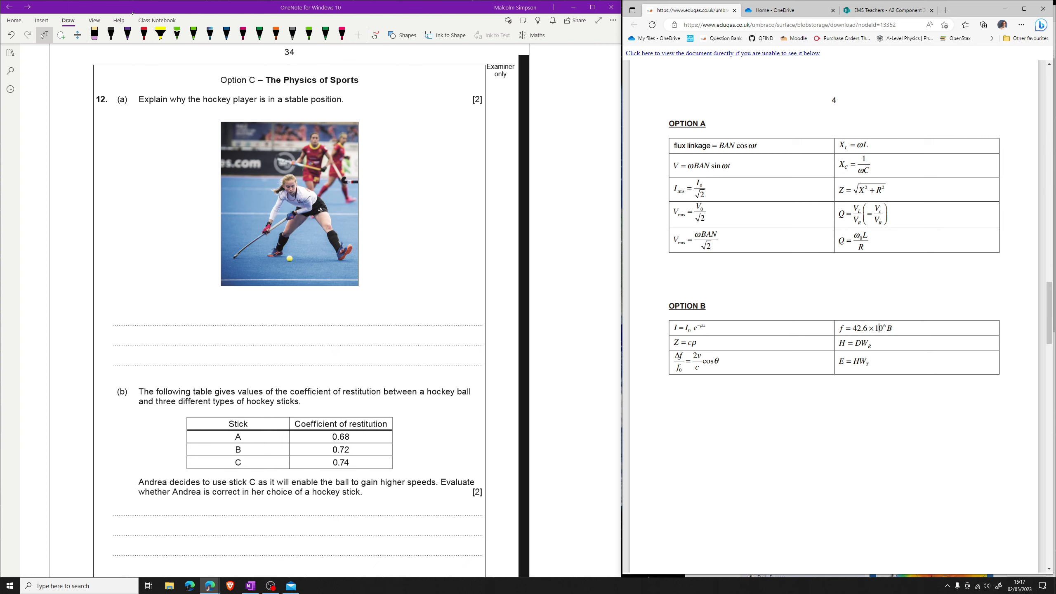
pyautogui.moveTo(138, 303); pyautogui.dragTo(145, 320)
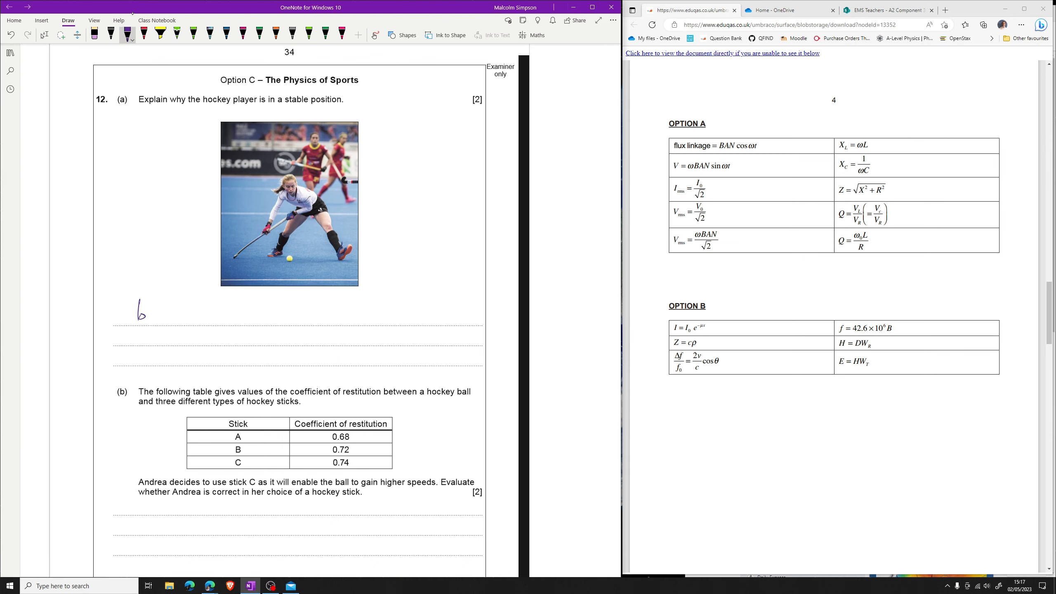
pyautogui.moveTo(158, 313); pyautogui.dragTo(180, 308)
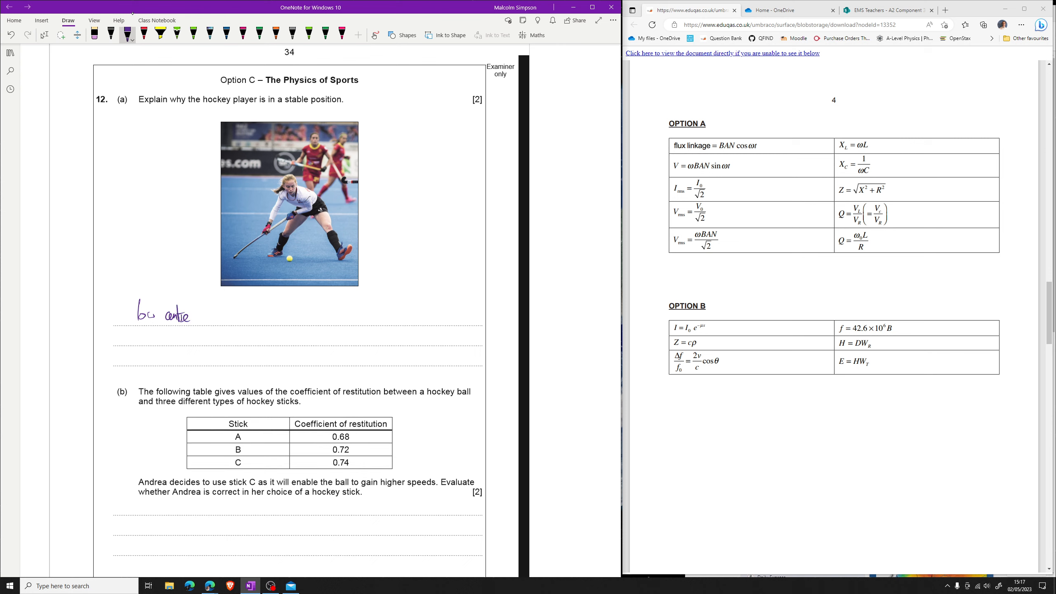
pyautogui.moveTo(205, 320); pyautogui.dragTo(215, 314)
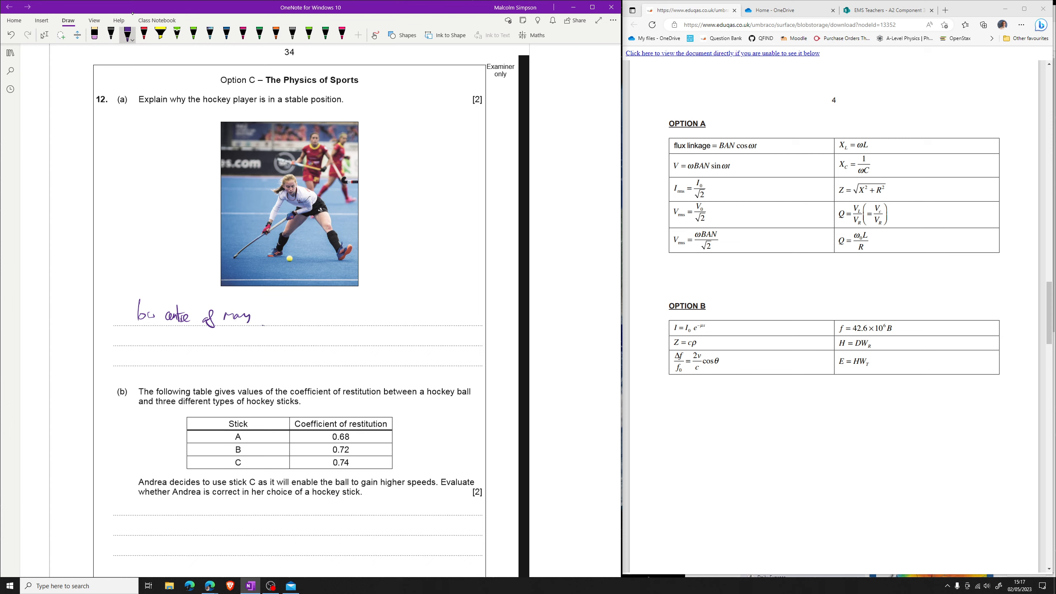
pyautogui.moveTo(262, 317); pyautogui.dragTo(293, 313)
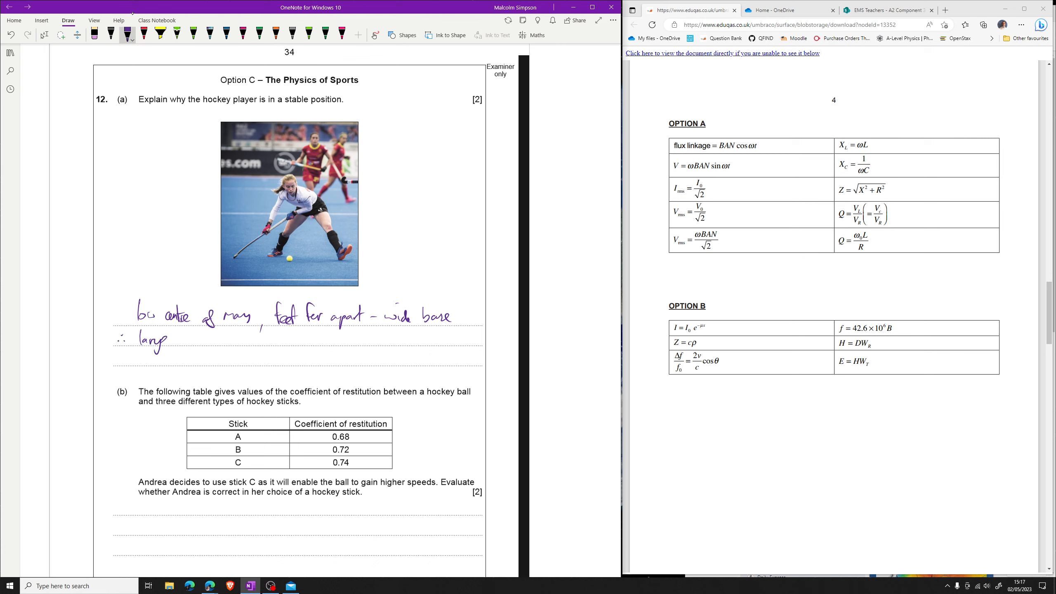
pyautogui.write('force required to topple her')
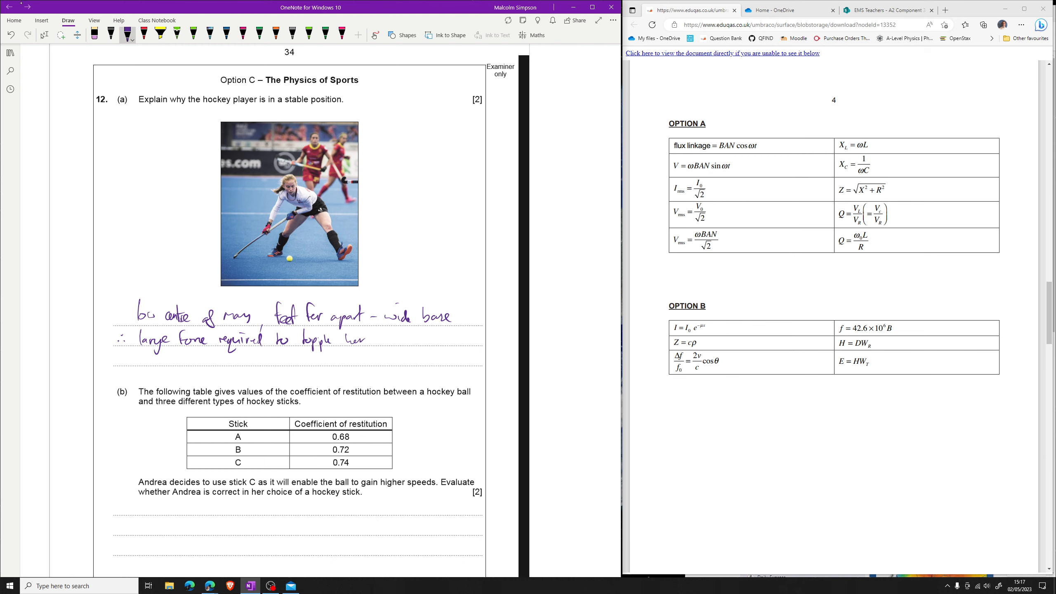
# Write restitution = separation speed / approach speed, so highest coefficient gives fastest ball.
pyautogui.scroll(-3)
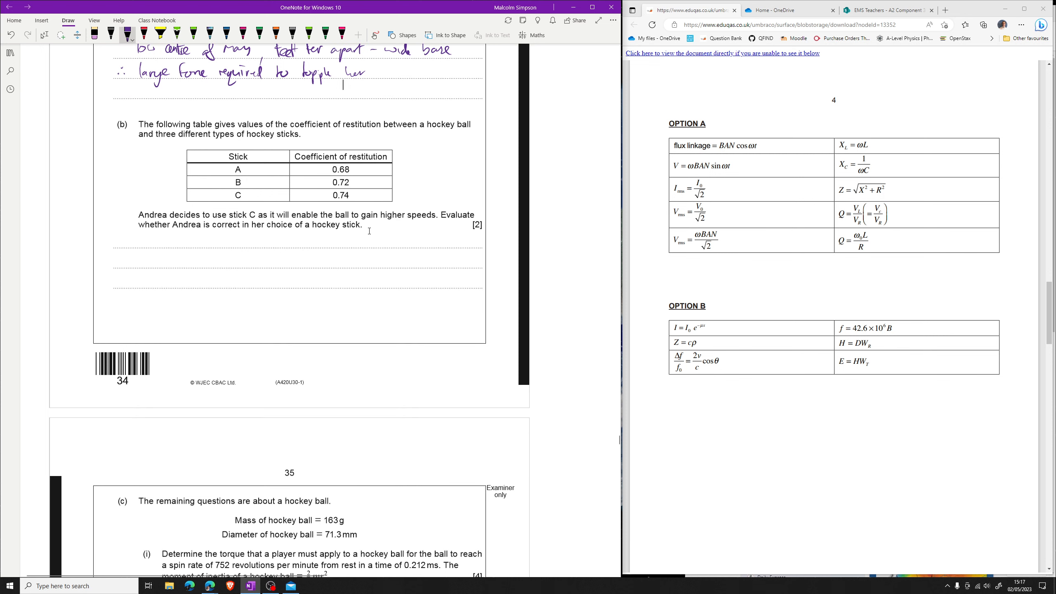
pyautogui.moveTo(299, 119)
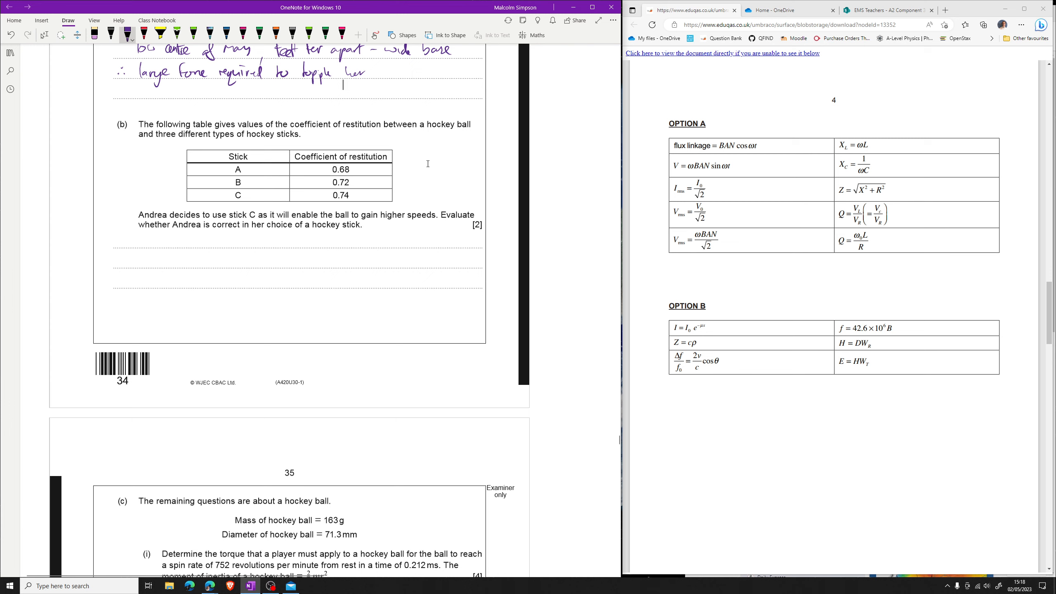
pyautogui.moveTo(182, 200)
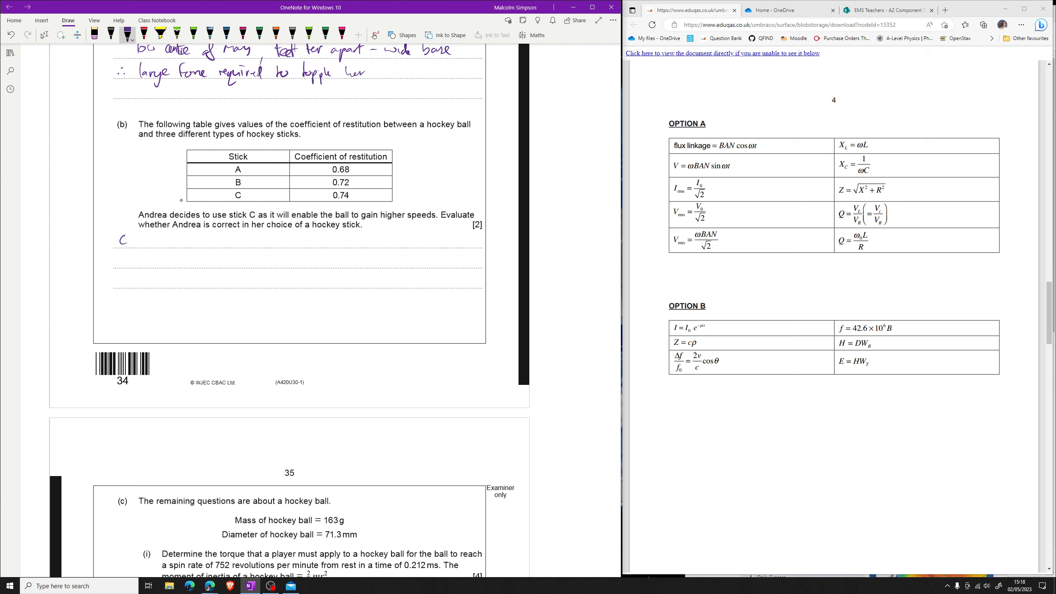
pyautogui.moveTo(125, 241); pyautogui.dragTo(146, 243)
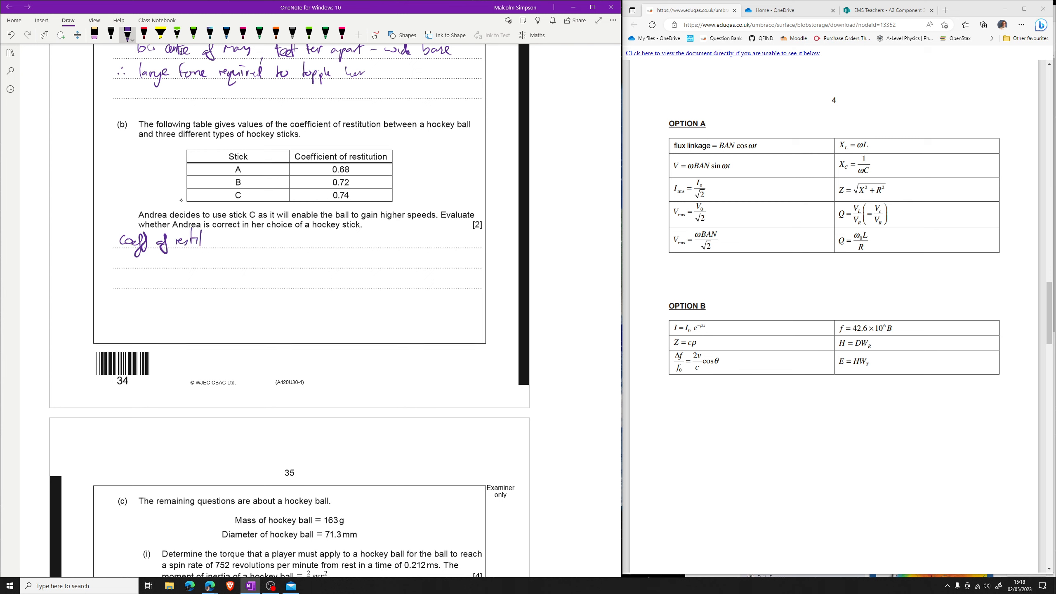
pyautogui.moveTo(200, 241); pyautogui.dragTo(210, 241)
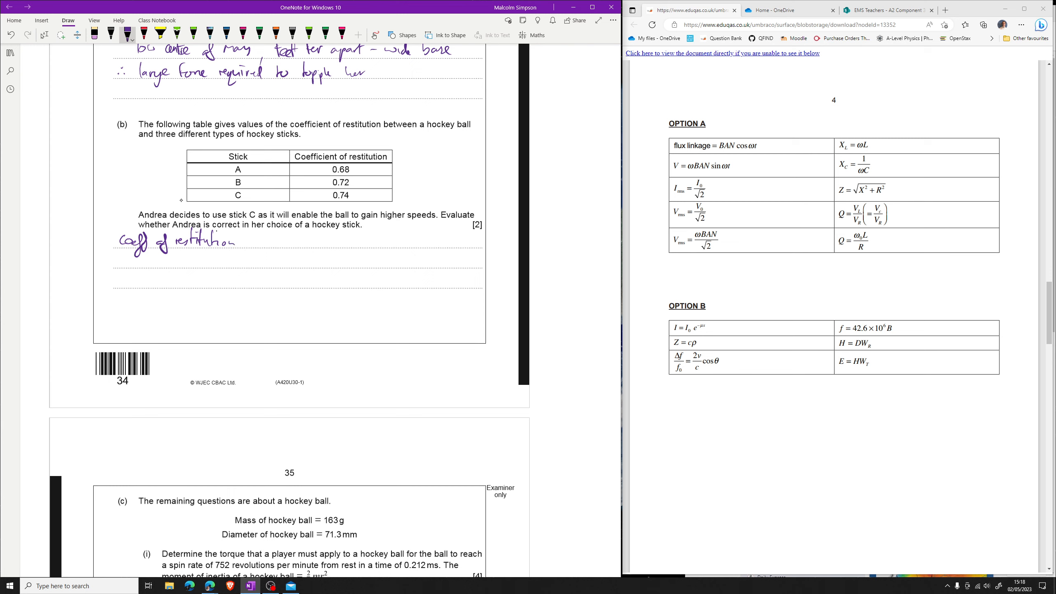
pyautogui.write('= speed of separation')
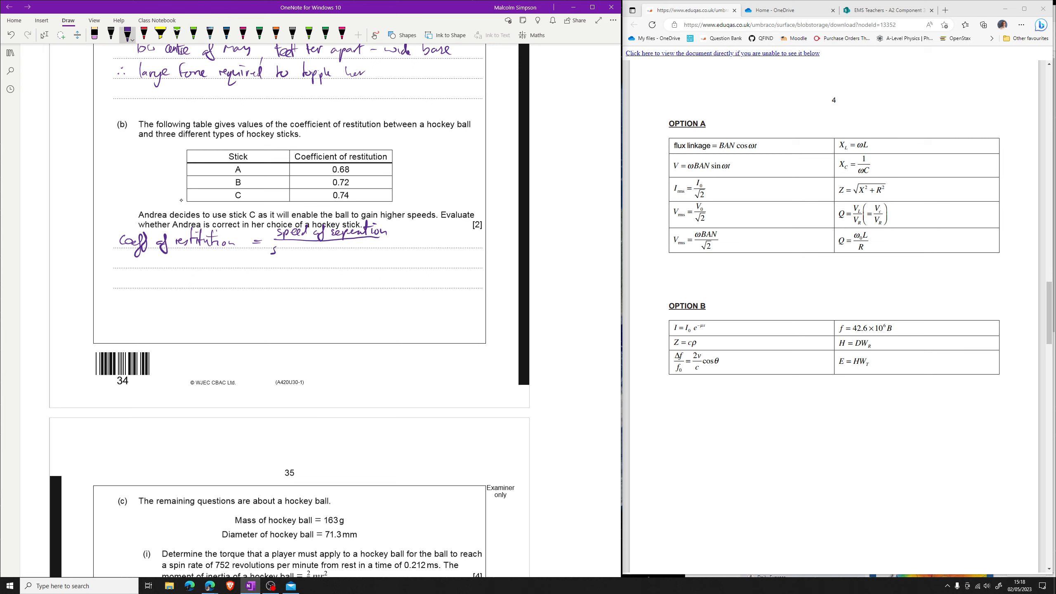
pyautogui.moveTo(273, 252); pyautogui.dragTo(314, 253)
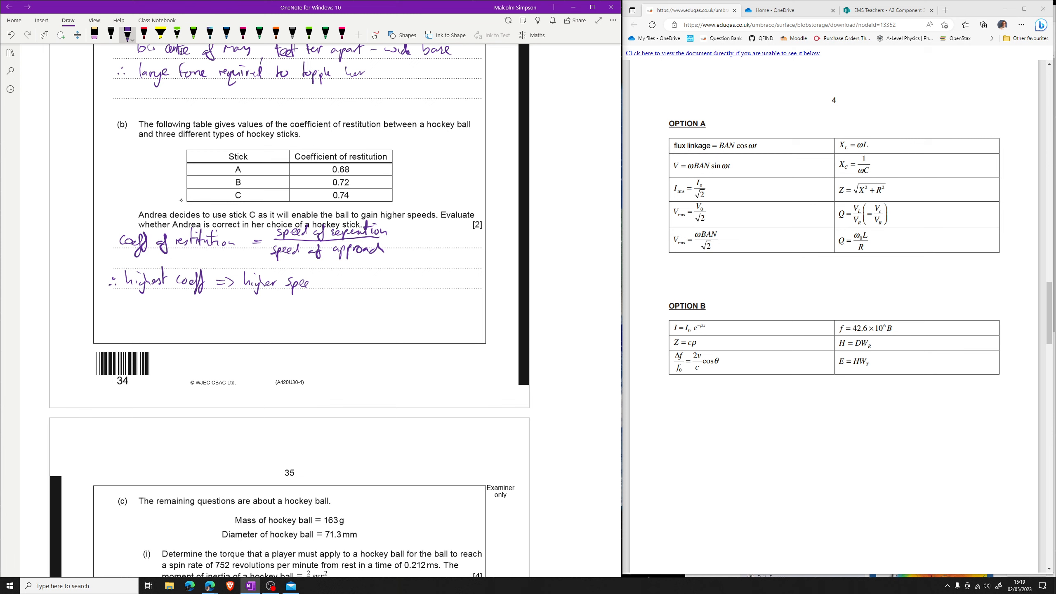
pyautogui.moveTo(317, 280); pyautogui.dragTo(343, 283)
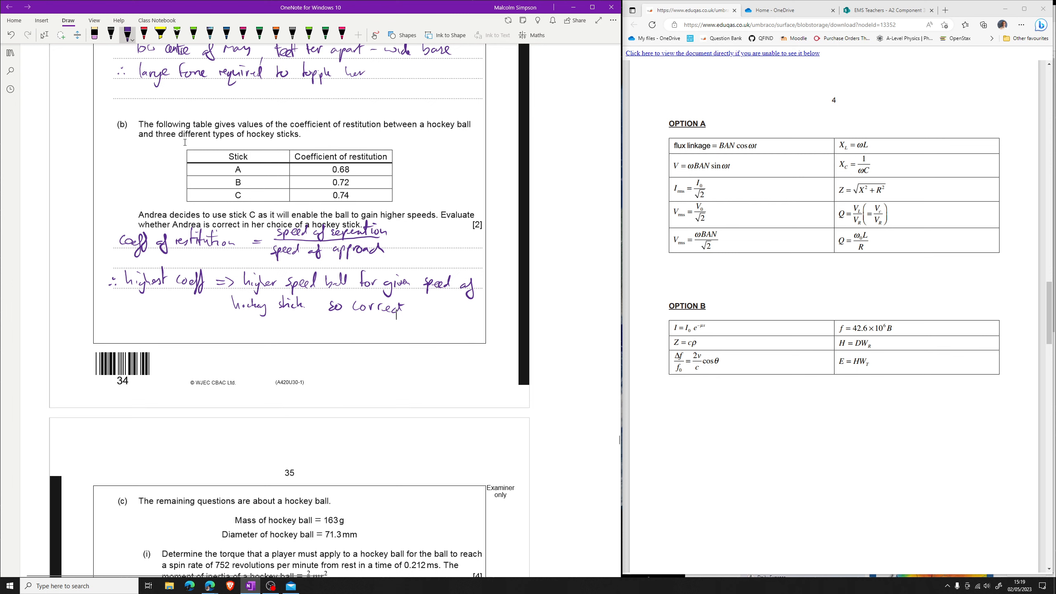
# Scroll down to part (c) on the hockey ball's torque and kinetic energies.
pyautogui.scroll(-3)
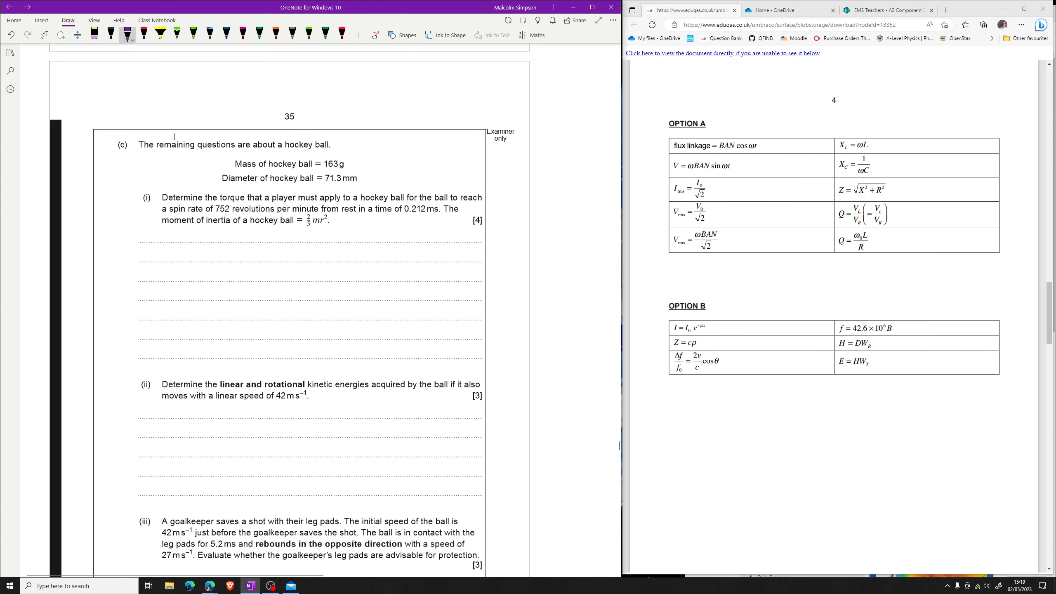
pyautogui.scroll(-3)
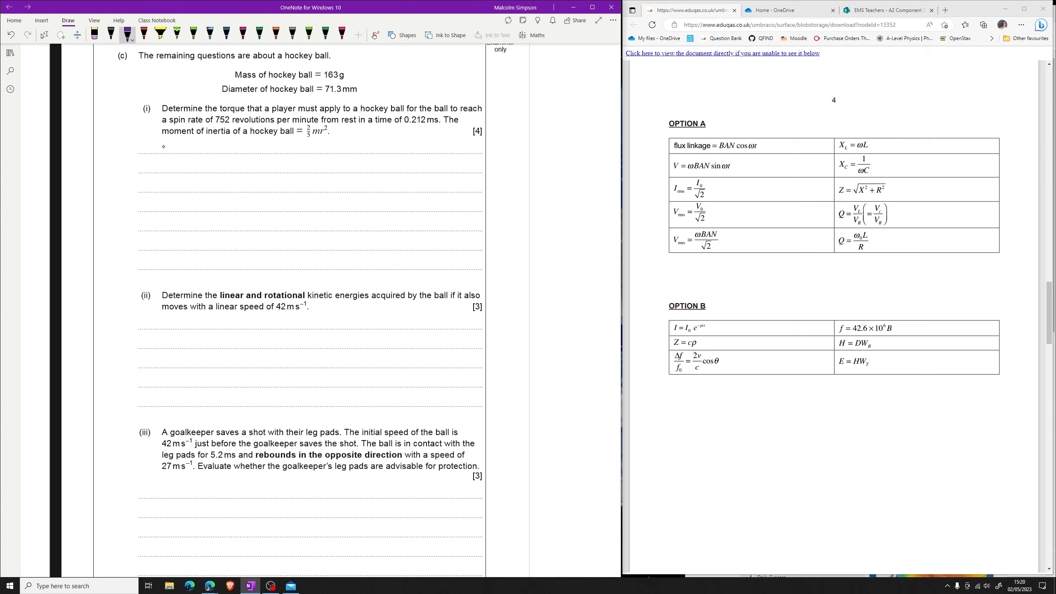
pyautogui.moveTo(277, 127); pyautogui.dragTo(321, 129)
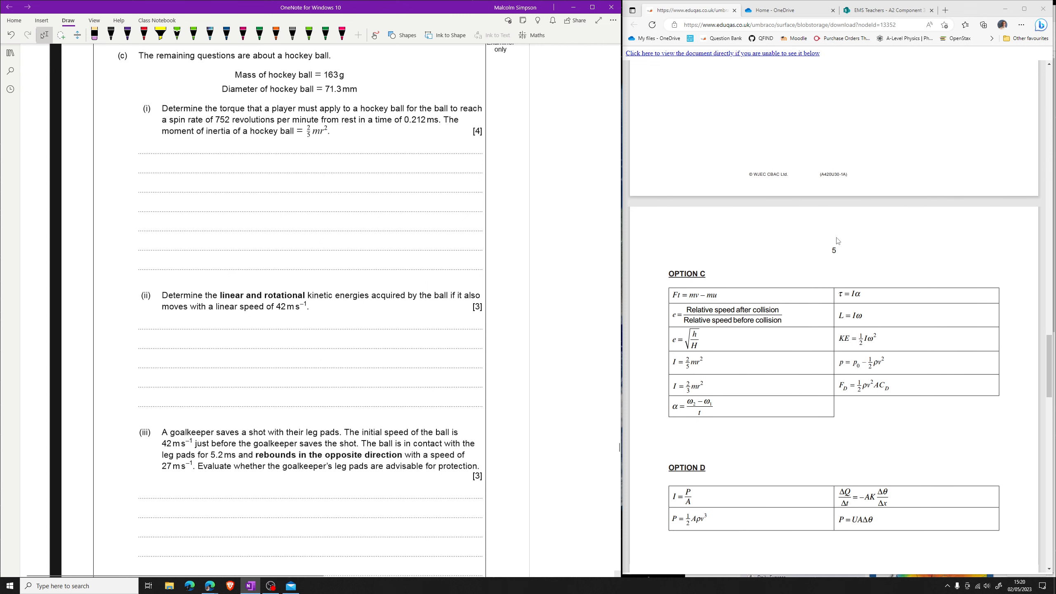
# Handwrite τ = Iα = IΔω/Δt on the first answer line of part (c)(i).
pyautogui.scroll(-3)
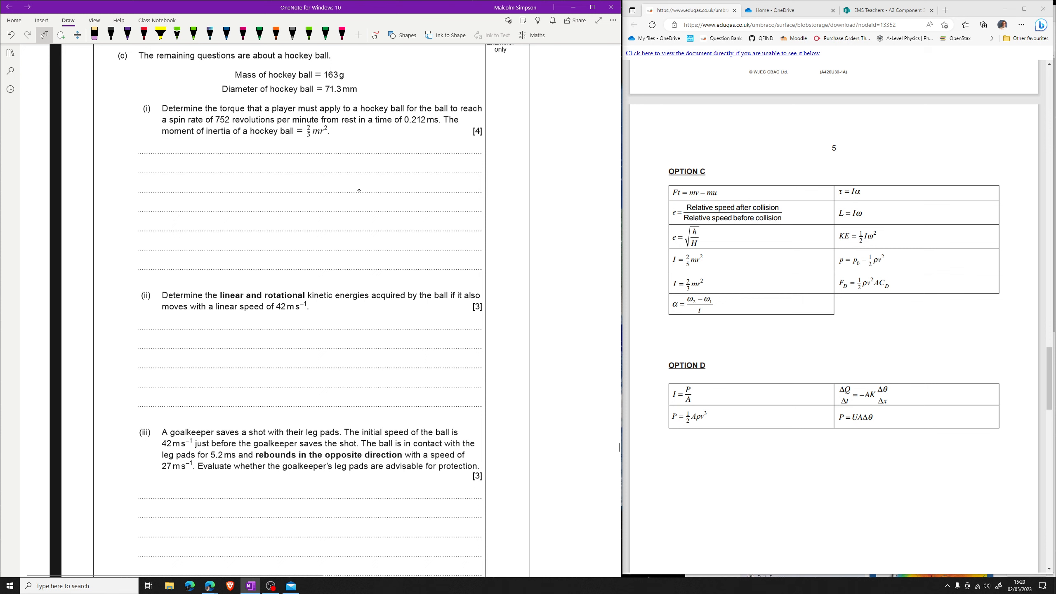
pyautogui.moveTo(156, 168); pyautogui.dragTo(181, 163)
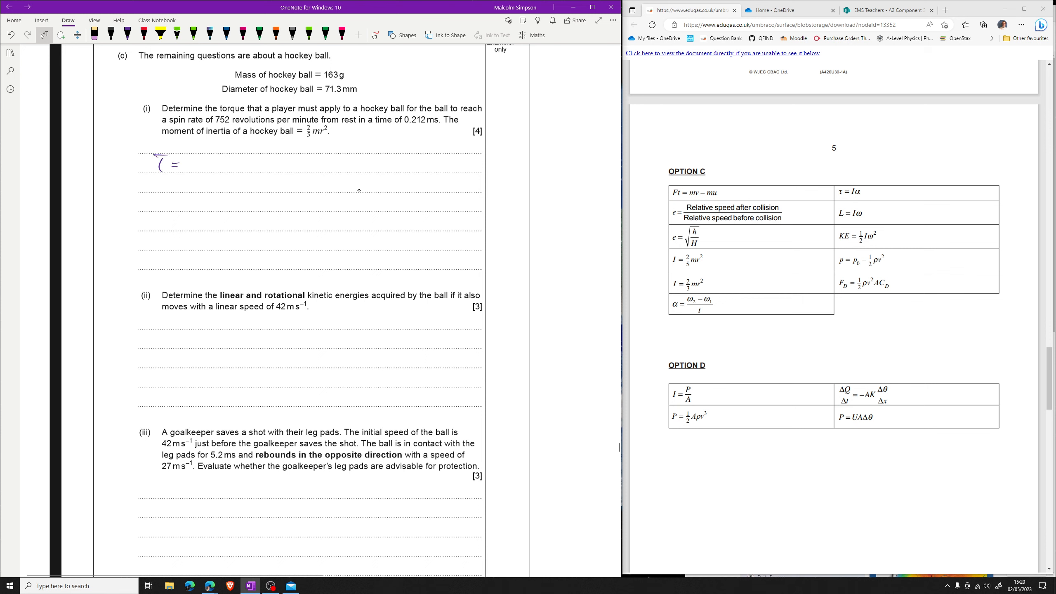
pyautogui.moveTo(185, 163); pyautogui.dragTo(220, 160)
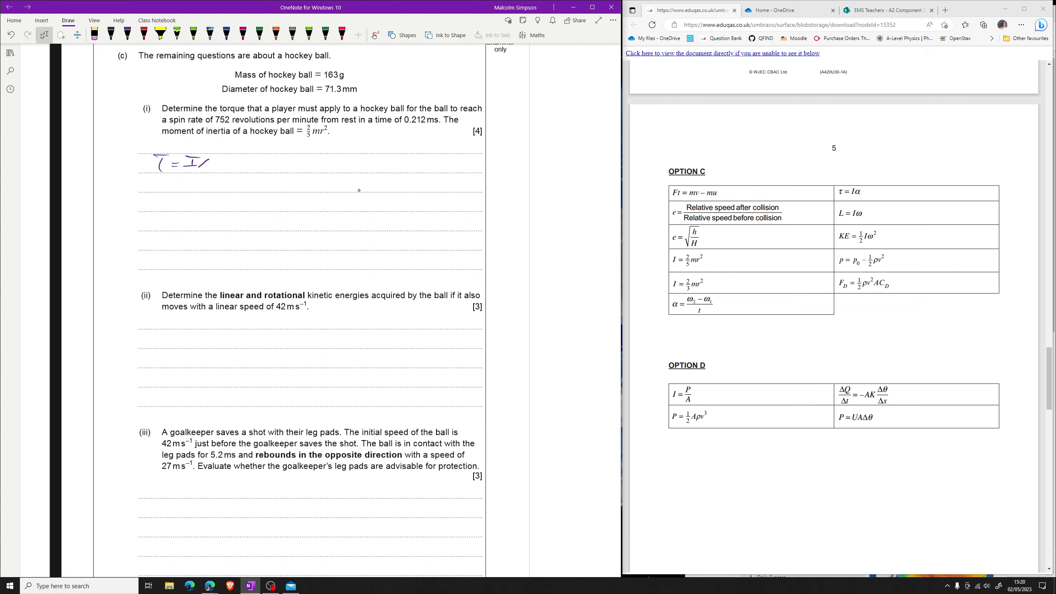
pyautogui.moveTo(203, 164); pyautogui.dragTo(212, 166)
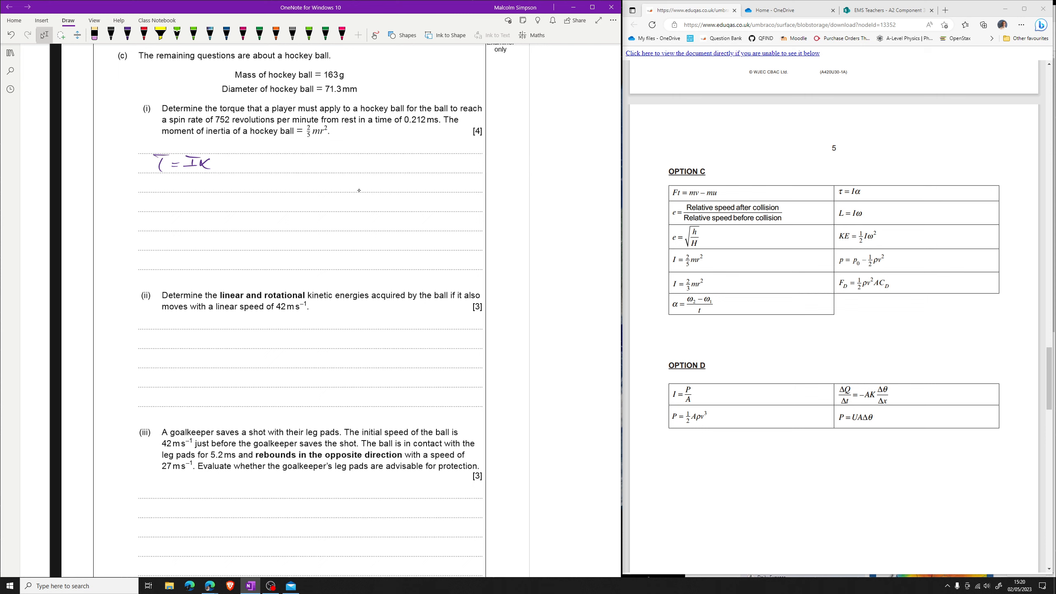
pyautogui.moveTo(236, 163); pyautogui.dragTo(270, 163)
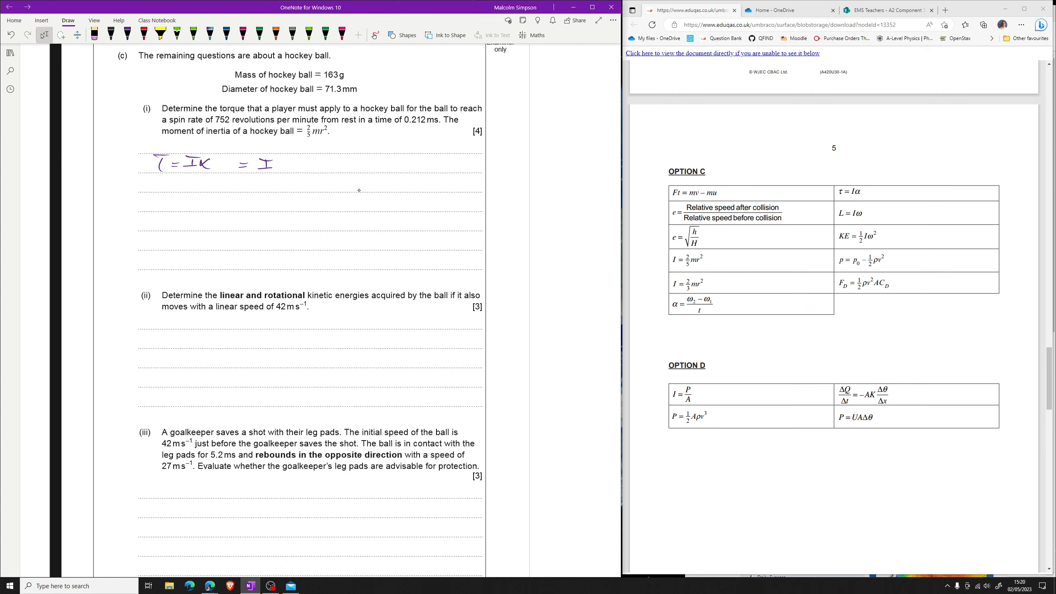
pyautogui.moveTo(283, 158); pyautogui.dragTo(290, 155)
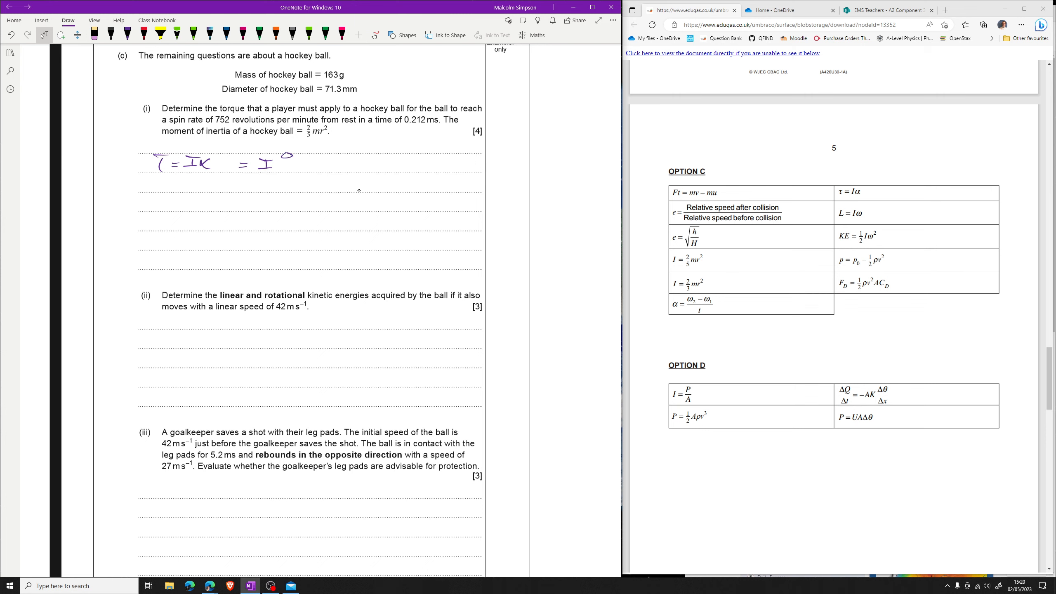
pyautogui.moveTo(291, 158); pyautogui.dragTo(306, 156)
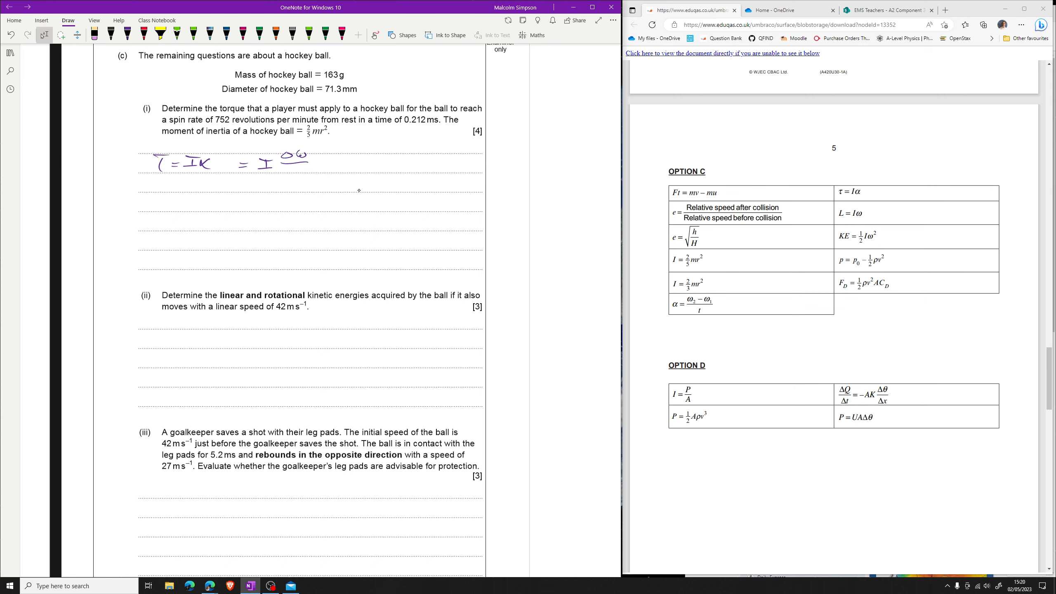
pyautogui.moveTo(286, 168); pyautogui.dragTo(303, 168)
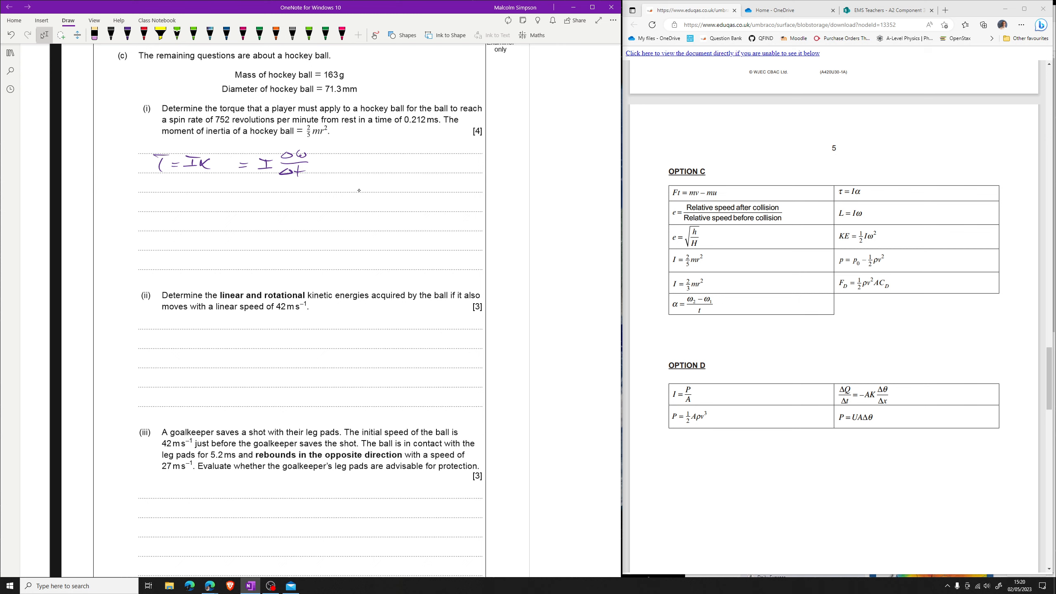
# In purple ink write ω = 752/60 × 2π rad s⁻¹ and begin the next equals line.
pyautogui.click(126, 34)
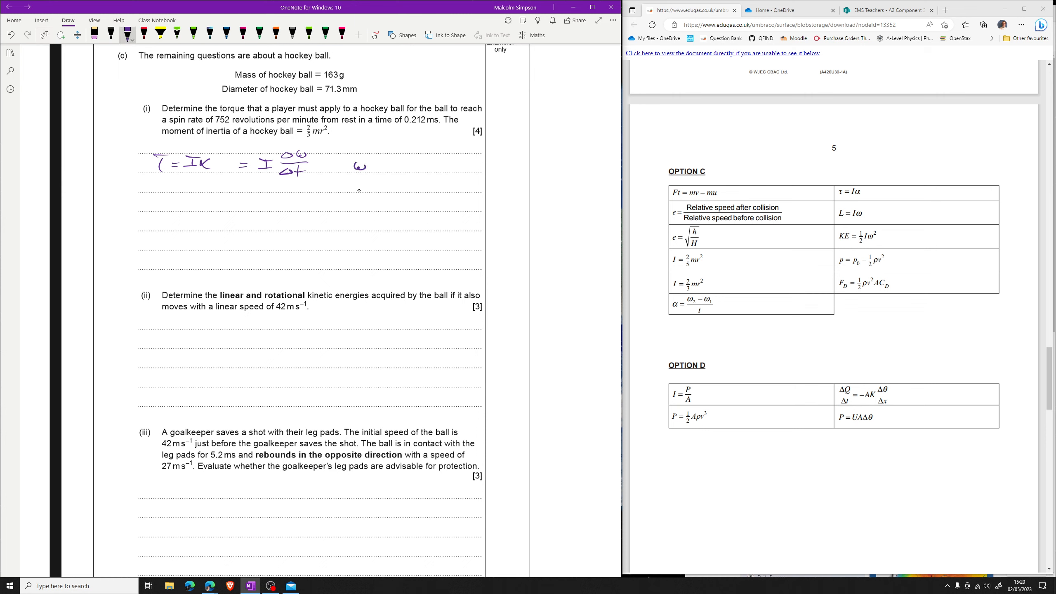
pyautogui.write('= 752')
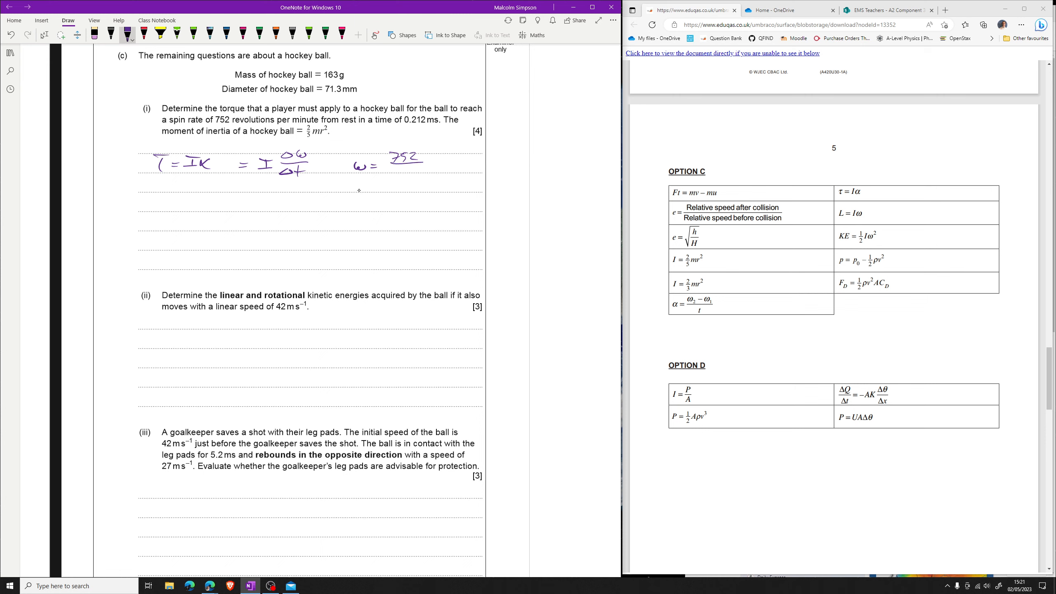
pyautogui.moveTo(397, 167); pyautogui.dragTo(395, 176)
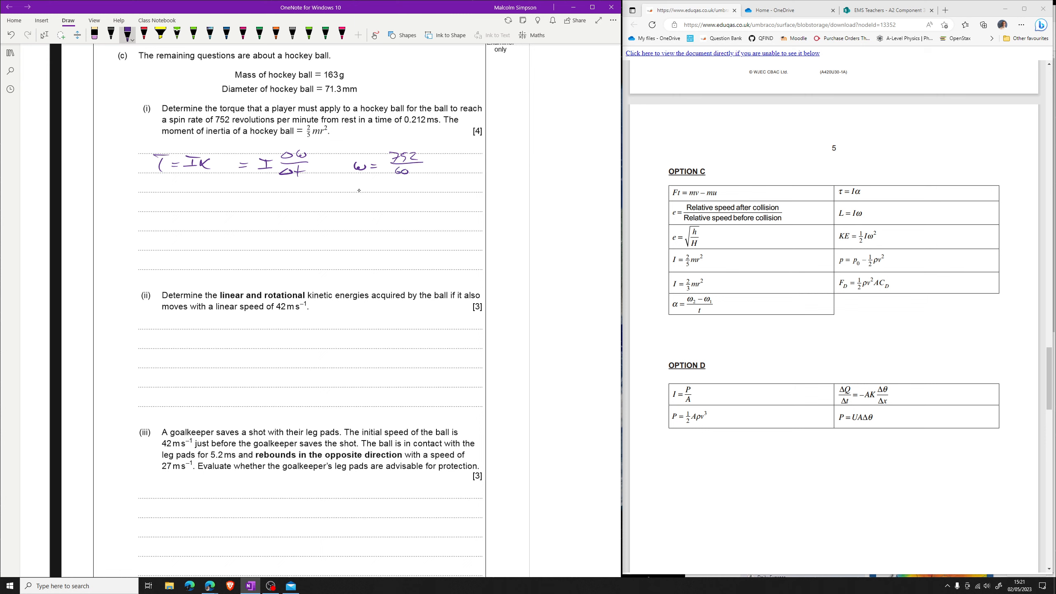
pyautogui.moveTo(429, 163); pyautogui.dragTo(444, 159)
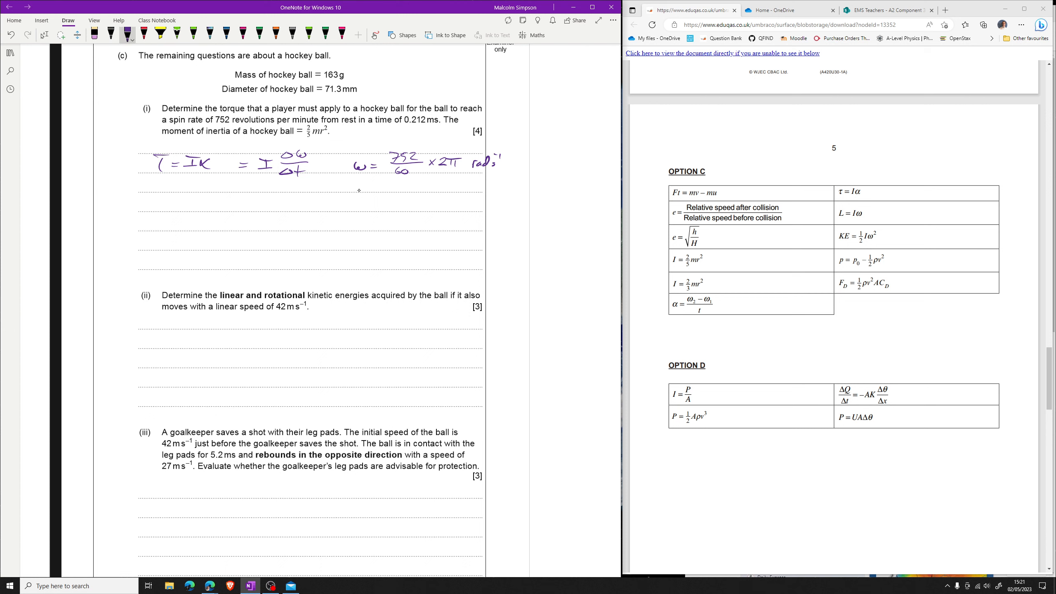
pyautogui.moveTo(390, 187); pyautogui.dragTo(401, 184)
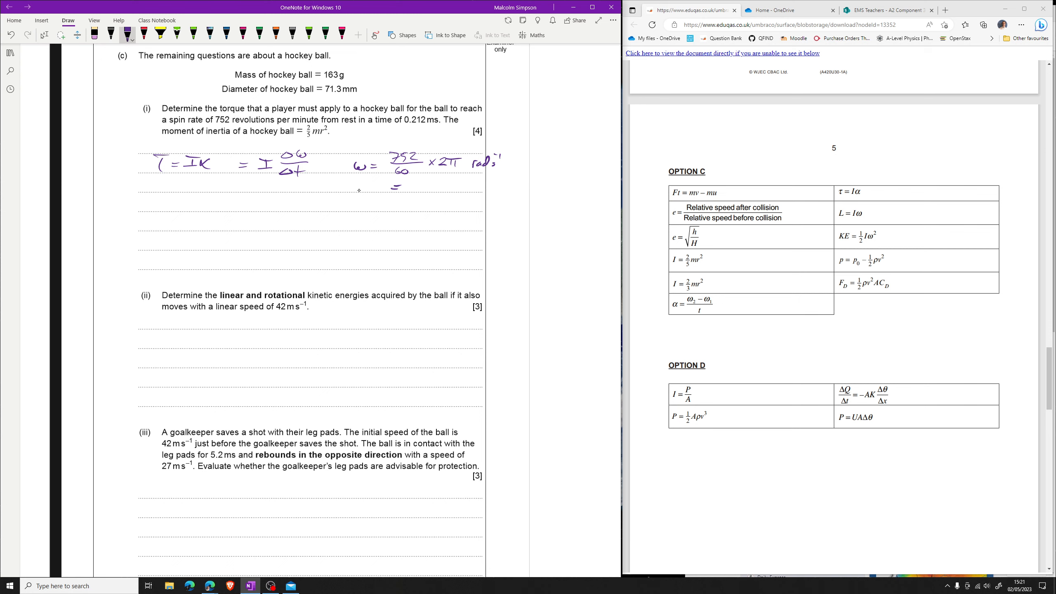
# Write ω = 78.7, I = 2/5 × 0.163 × (71.3×10⁻³/2)² = 8.29×10⁻⁵, then τ = 8.29×10⁻⁵ × 78.7.
pyautogui.moveTo(414, 178); pyautogui.dragTo(420, 192)
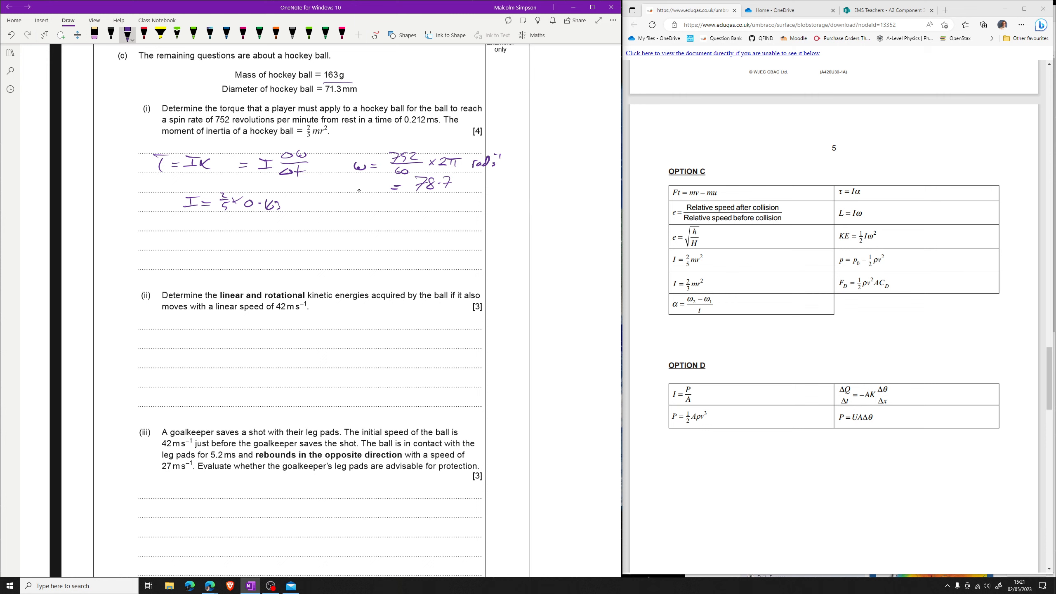
pyautogui.moveTo(289, 207); pyautogui.dragTo(297, 202)
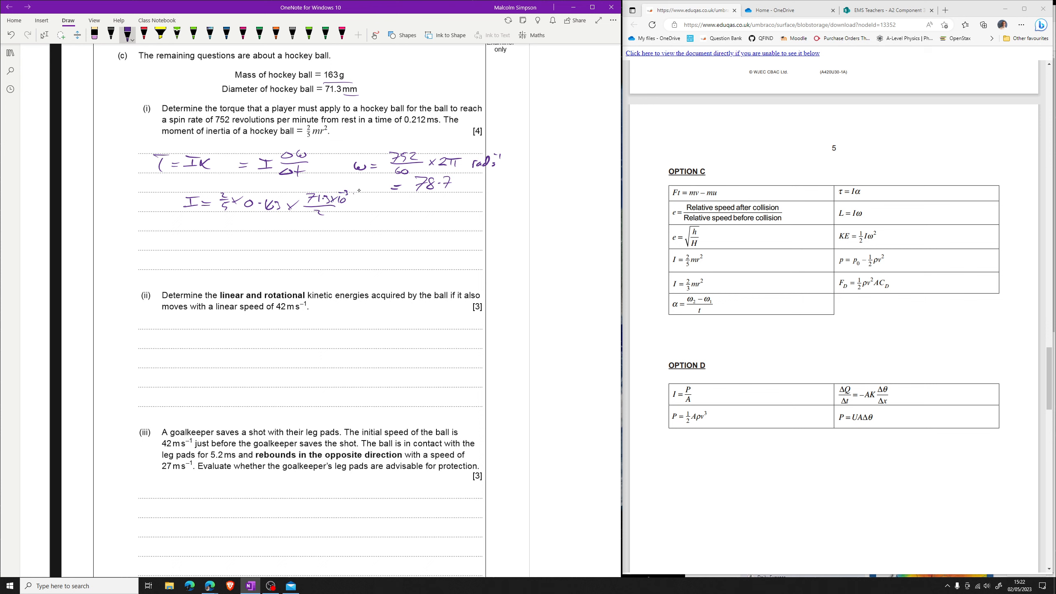
pyautogui.moveTo(303, 202); pyautogui.dragTo(357, 202)
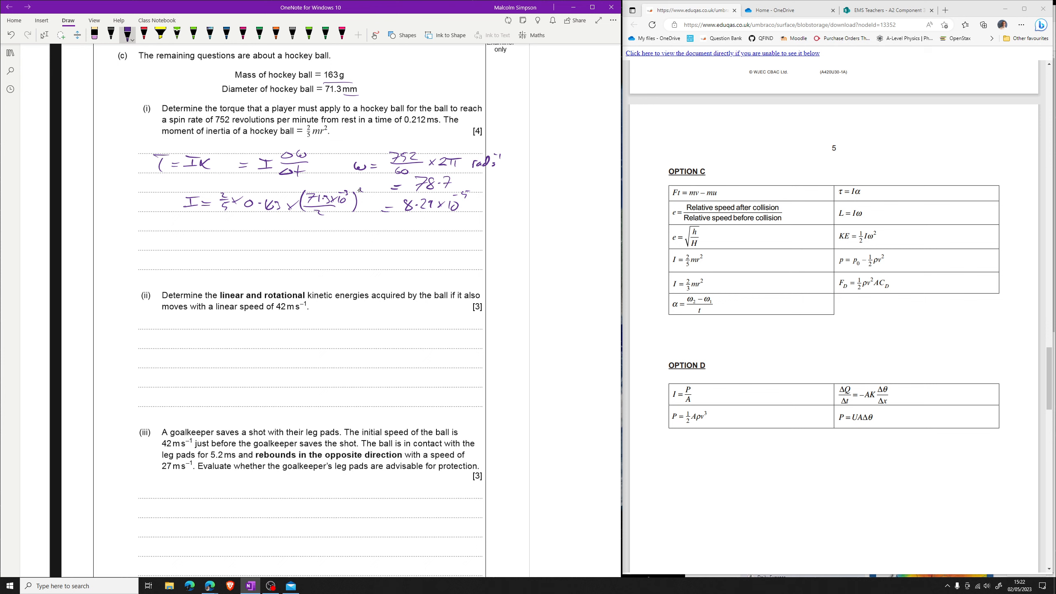
pyautogui.moveTo(168, 236); pyautogui.dragTo(199, 243)
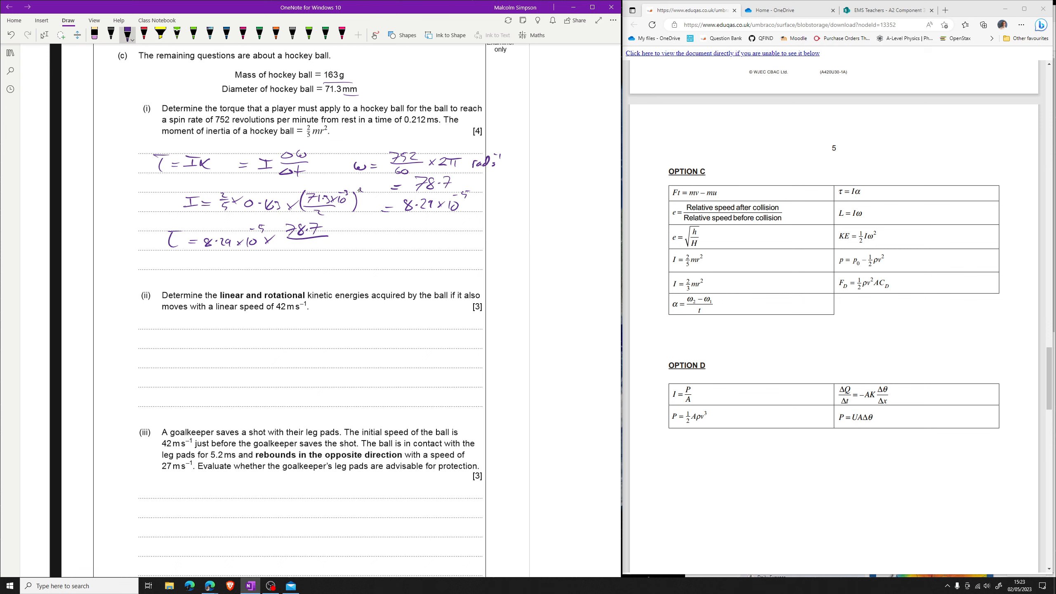
# Divide by 0.212 s and write the torque result 3.1×10⁻² N m.
pyautogui.moveTo(286, 251); pyautogui.dragTo(293, 251)
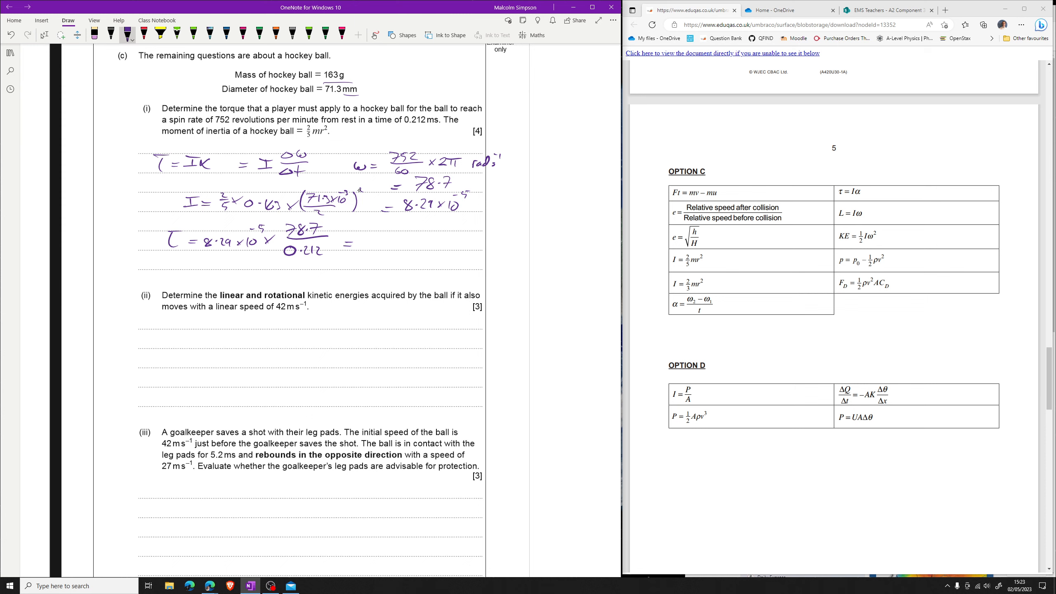
pyautogui.moveTo(364, 241); pyautogui.dragTo(371, 241)
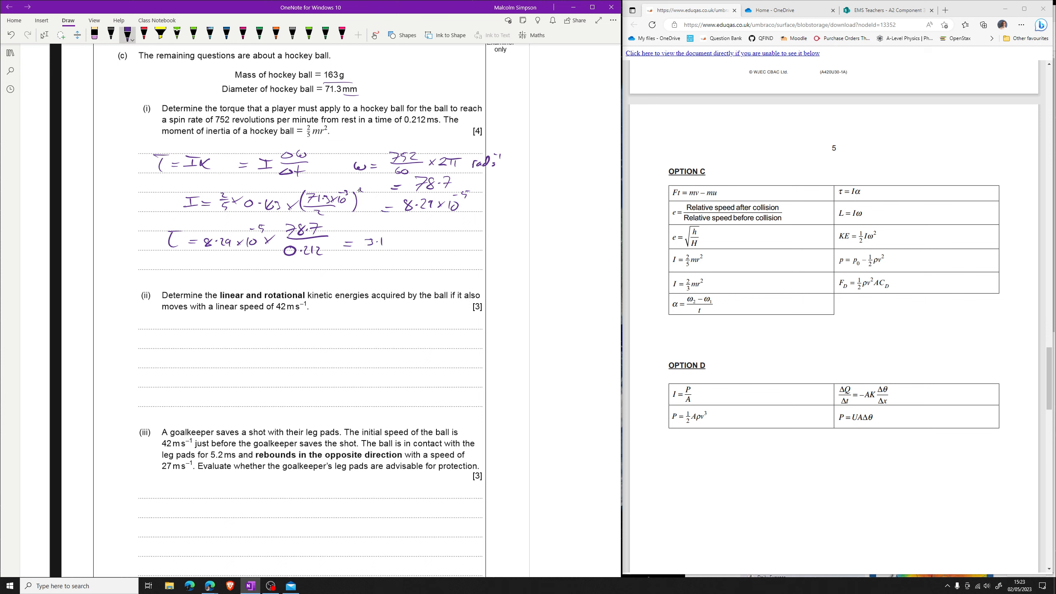
pyautogui.write('×10^-2 Nm')
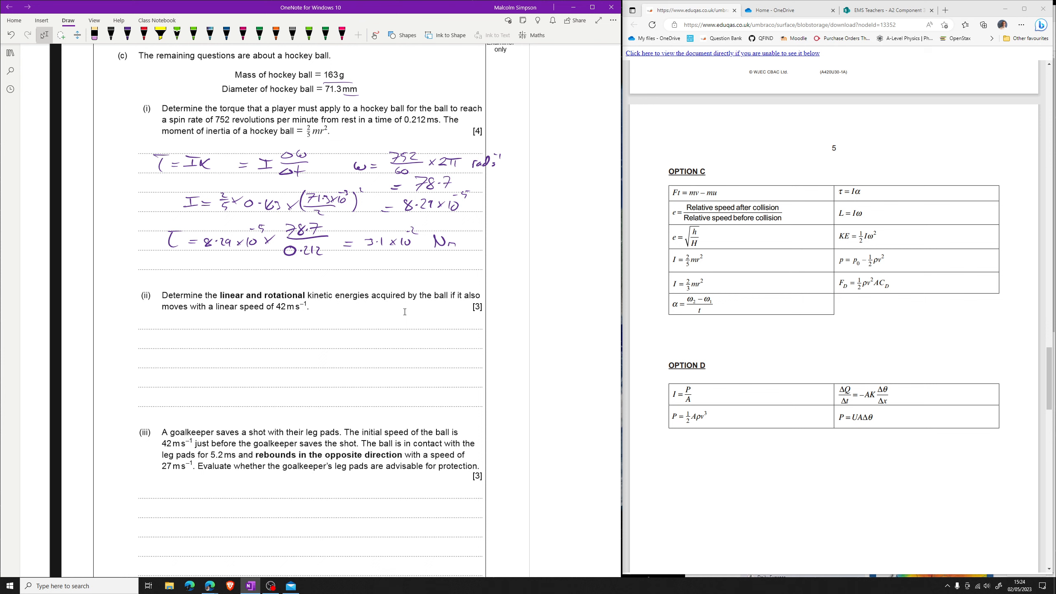
# Write rotational KE = ½Iω² = ½ × 8.29×10⁻⁵ × 78.7² = 0.257 J.
pyautogui.click(127, 35)
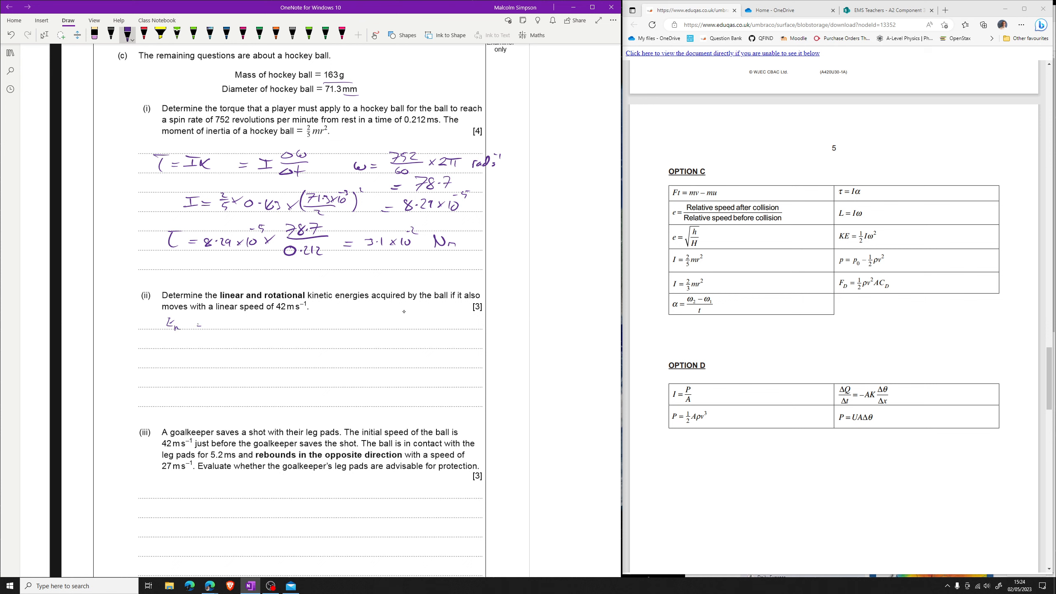
pyautogui.moveTo(202, 323); pyautogui.dragTo(242, 323)
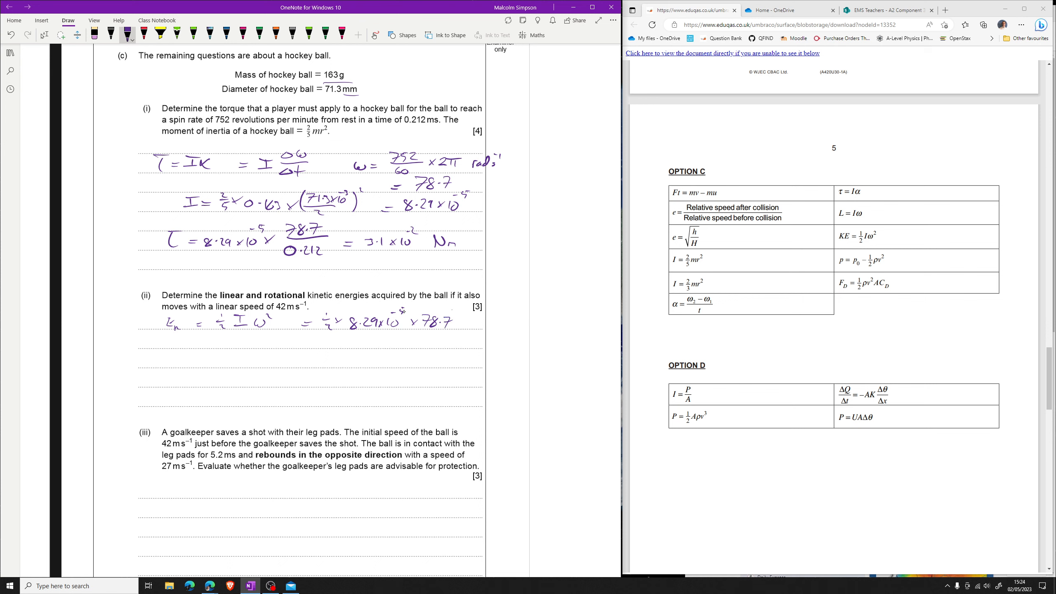
pyautogui.moveTo(458, 314); pyautogui.dragTo(427, 342)
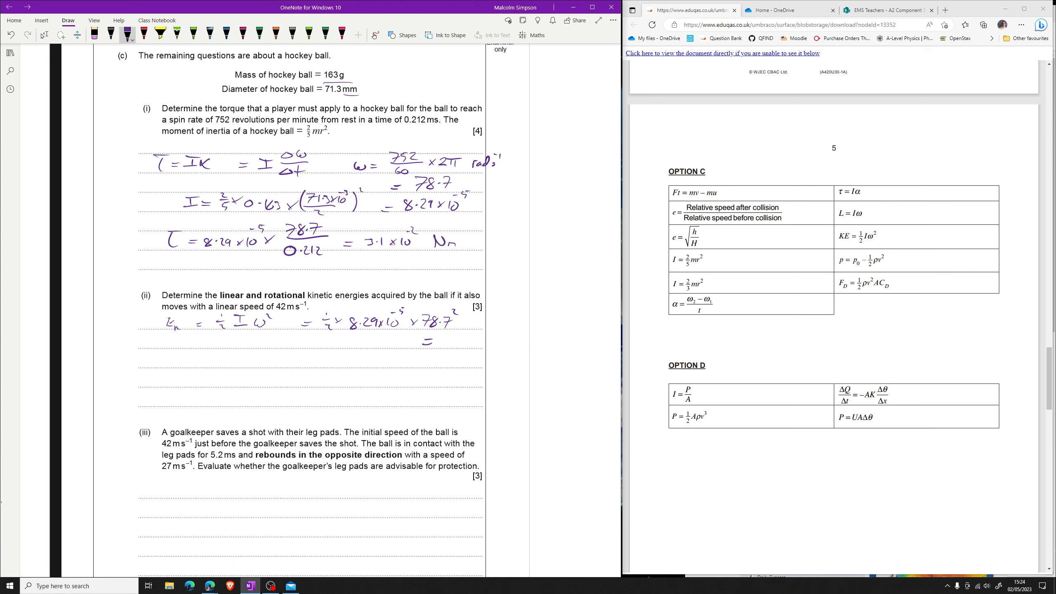
pyautogui.write('0.7')
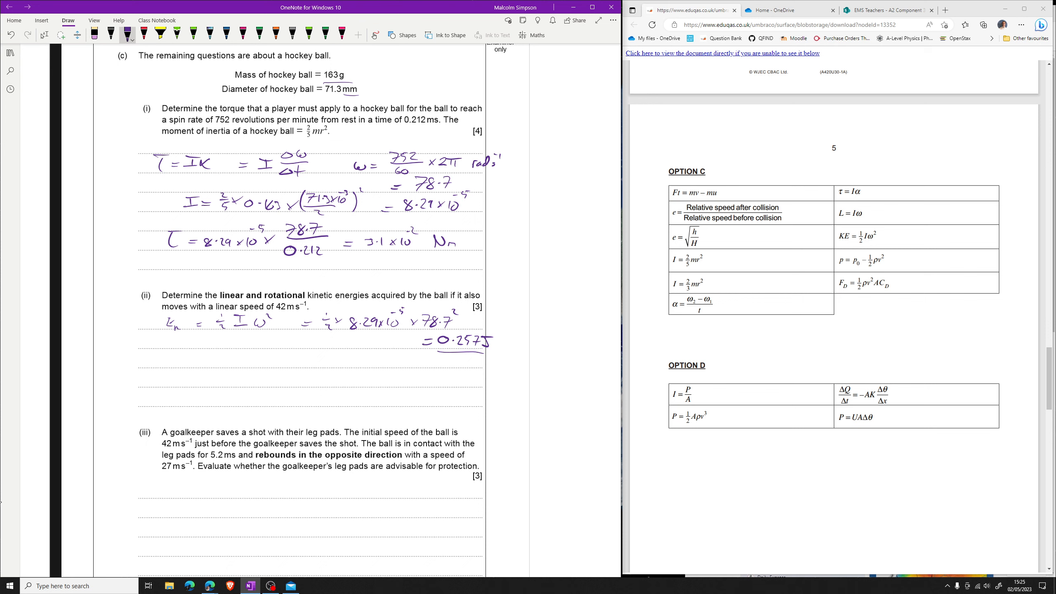
# Write linear KE = ½mv² = ½ × 0.163 × 42² and underline the 146 J answer.
pyautogui.moveTo(160, 367); pyautogui.dragTo(165, 357)
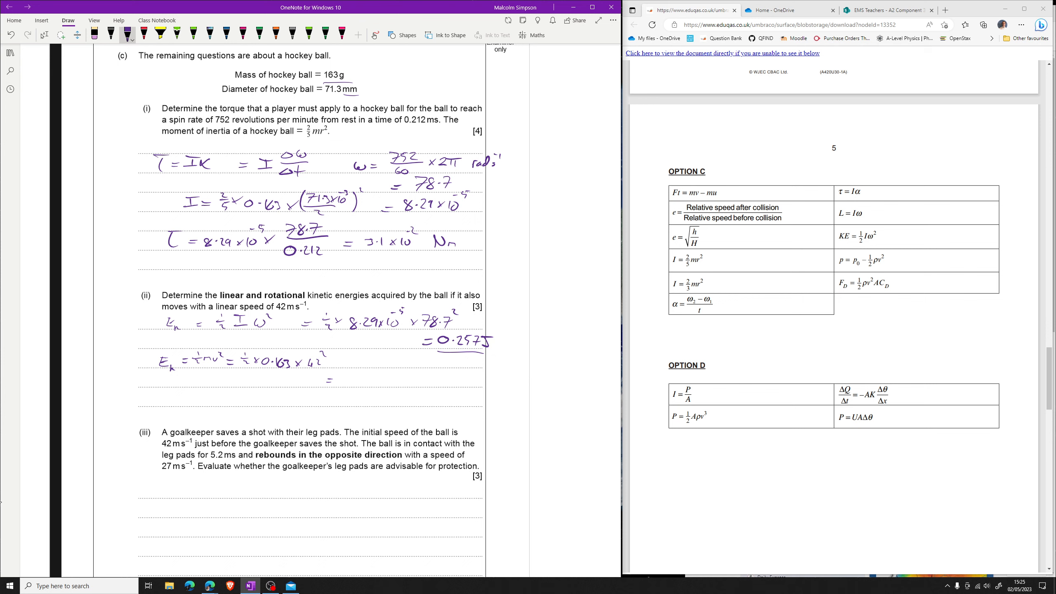
pyautogui.moveTo(506, 20)
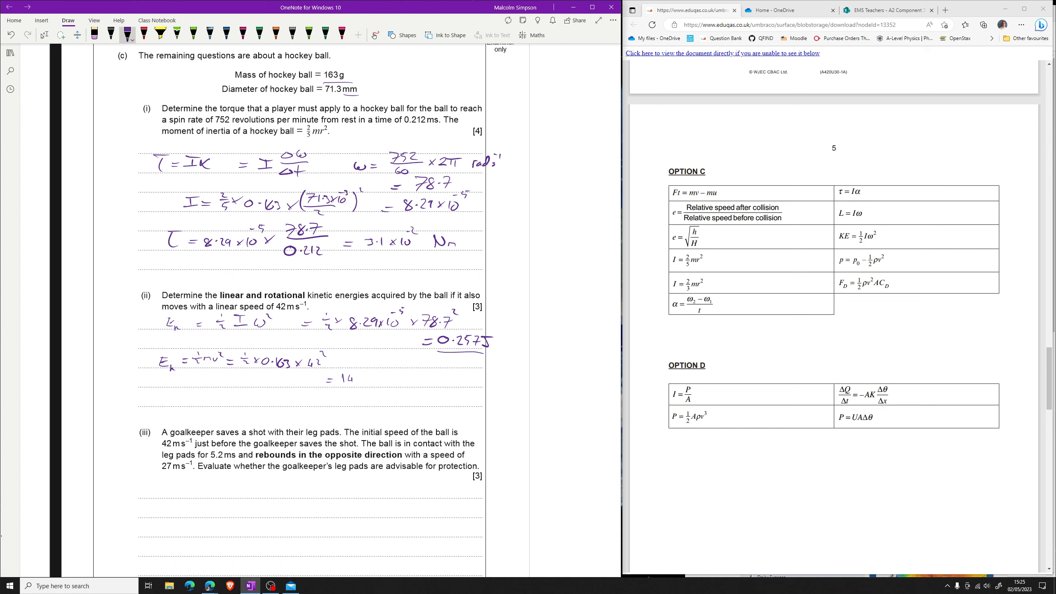
pyautogui.moveTo(353, 379); pyautogui.dragTo(377, 379)
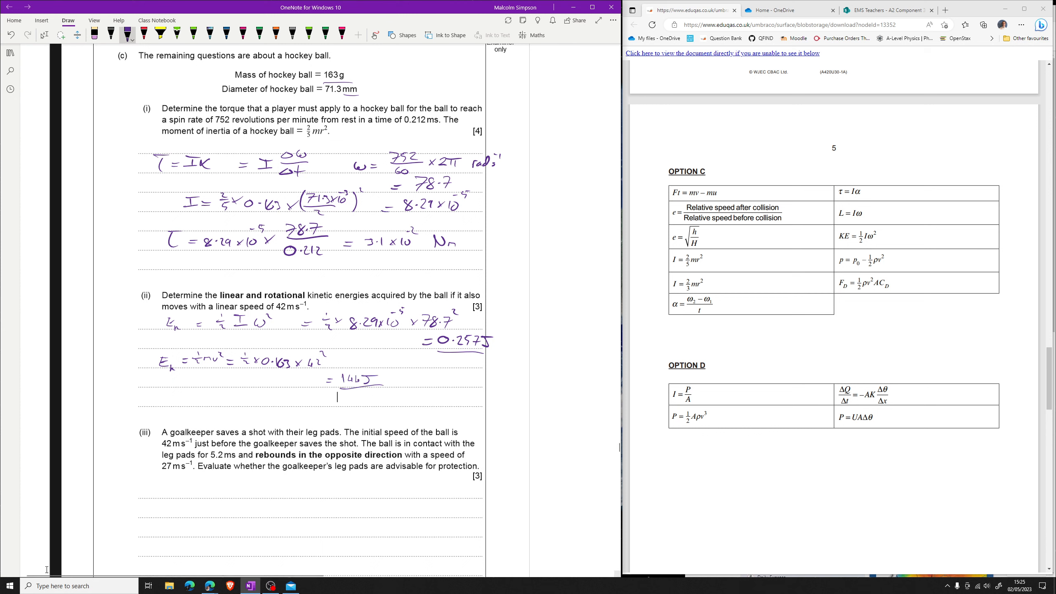
pyautogui.scroll(-3)
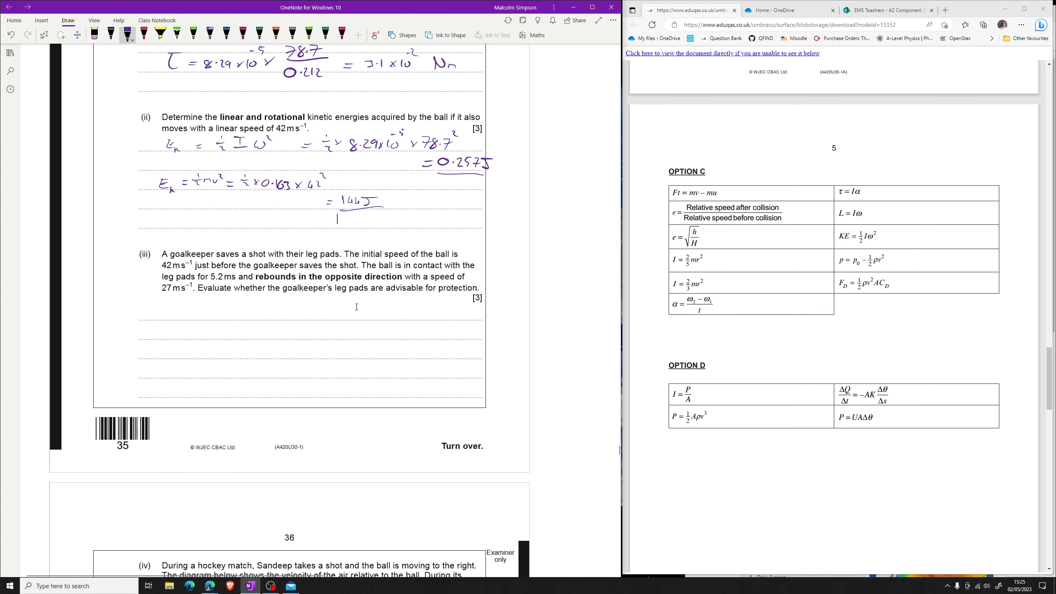
pyautogui.moveTo(214, 275)
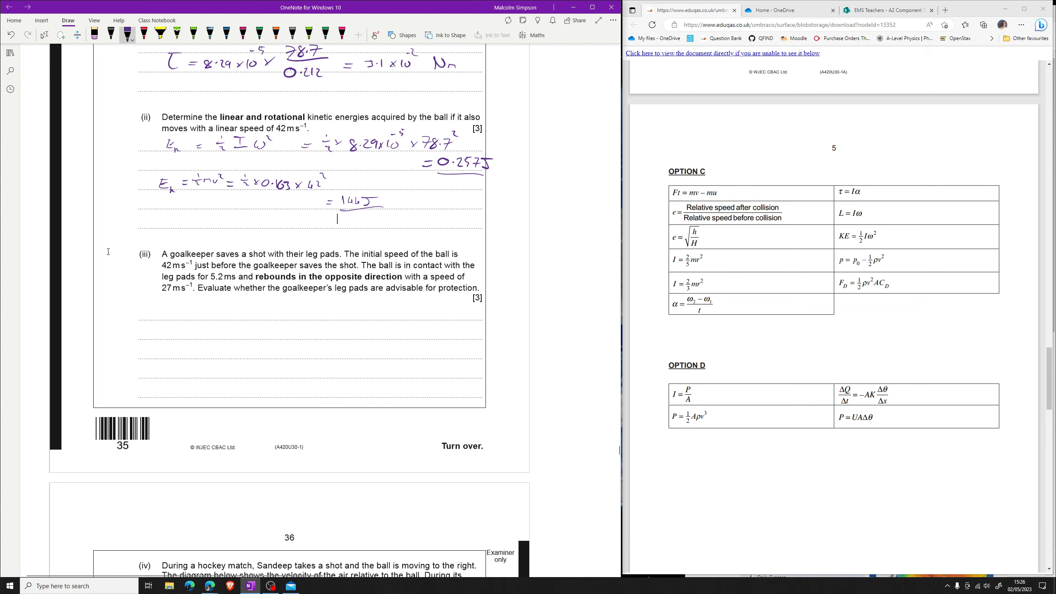
pyautogui.moveTo(75, 255)
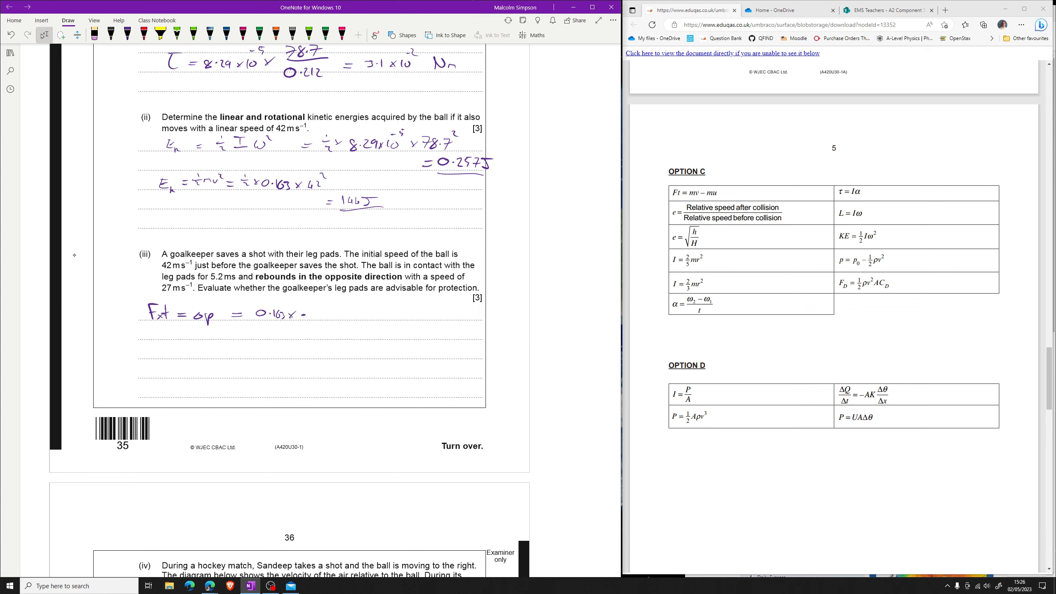
# Write FΔt = Δp = 0.163 × −2… to begin the part (iii) impulse substitution.
pyautogui.write('-2')
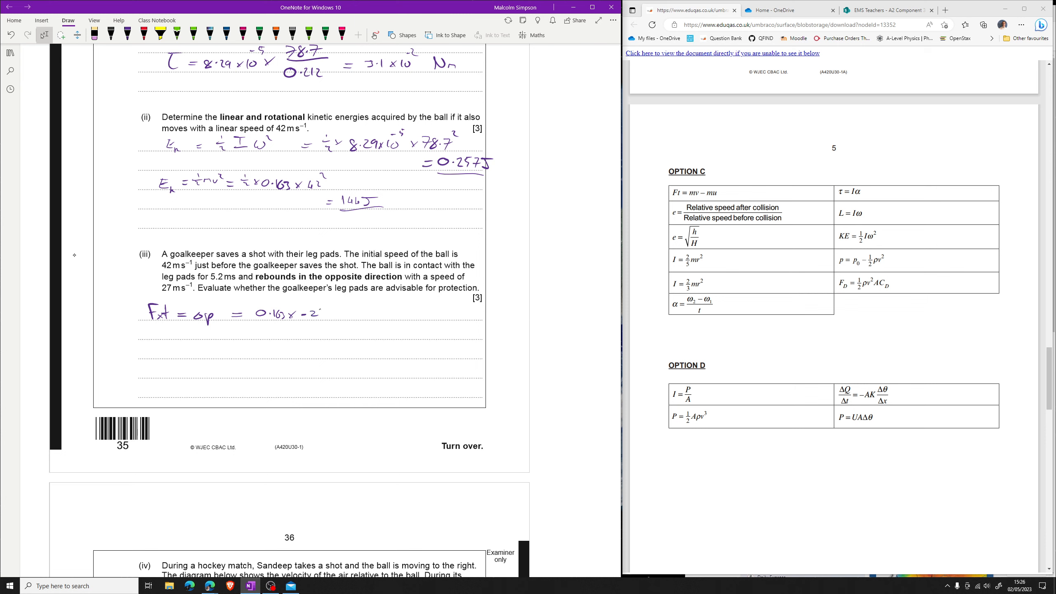
# Complete 0.163 × −27 − 0.163 × 42 = −12.1 and begin 'Force on ball =' line.
pyautogui.moveTo(316, 313); pyautogui.dragTo(343, 314)
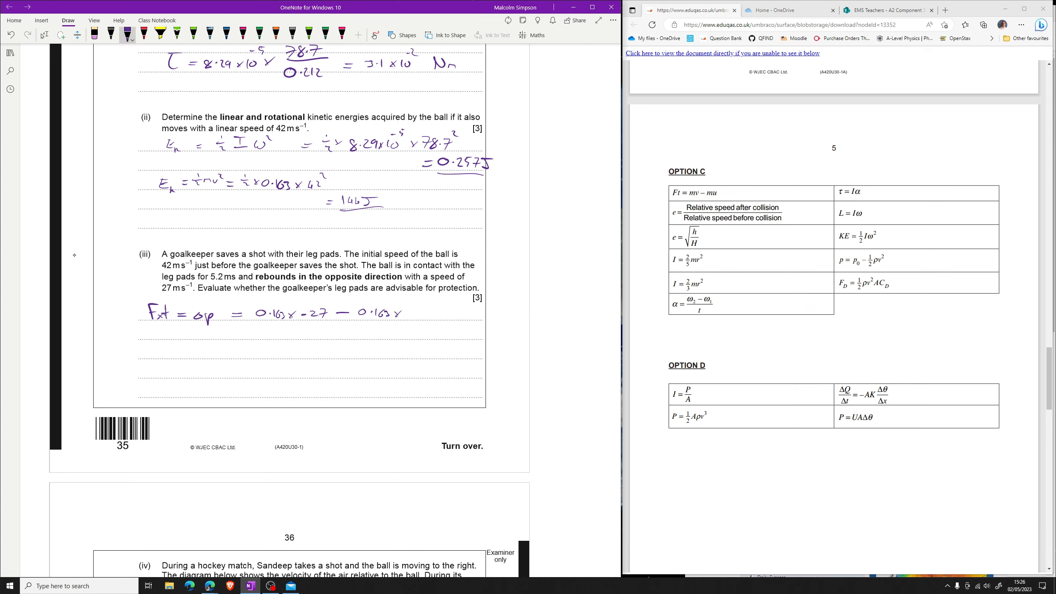
pyautogui.write('42 =')
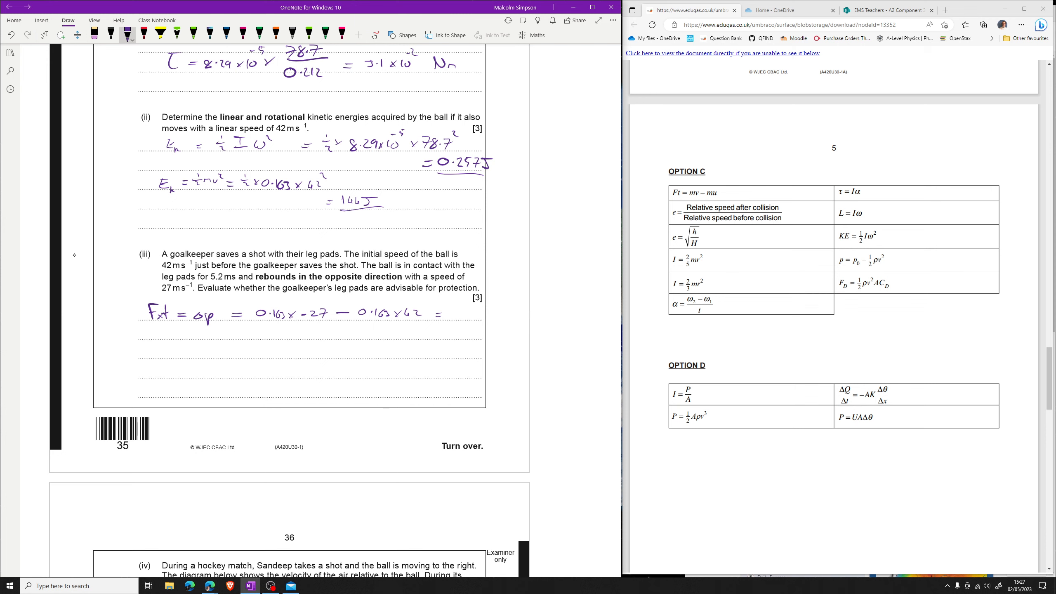
pyautogui.write('-12·1')
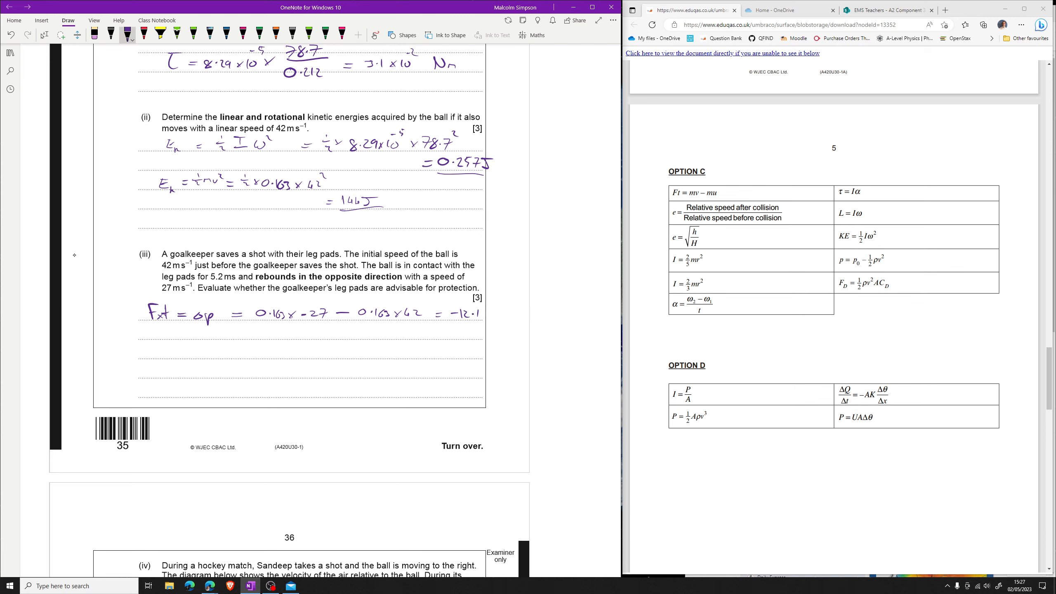
pyautogui.write('F')
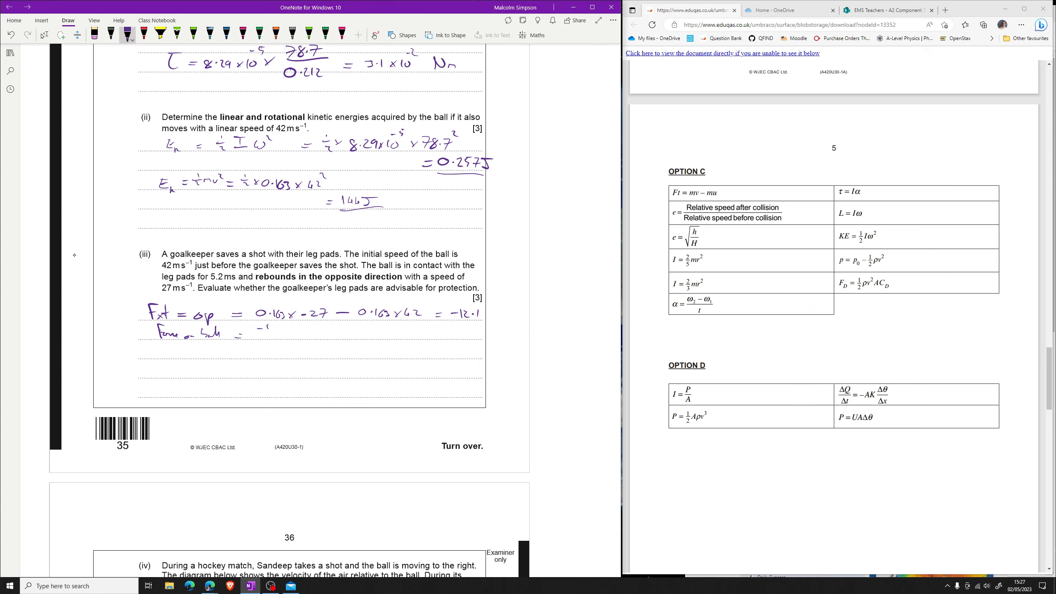
# Handwrite the force on the ball as −12.1 / 5.2×10⁻³ = −2320 N.
pyautogui.write('12.1')
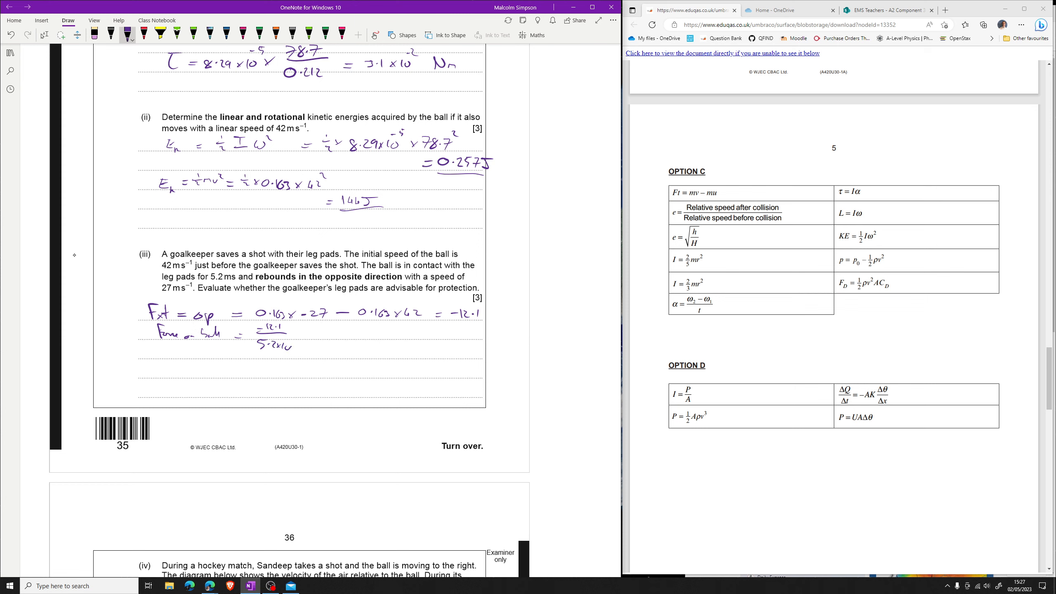
pyautogui.click(316, 333)
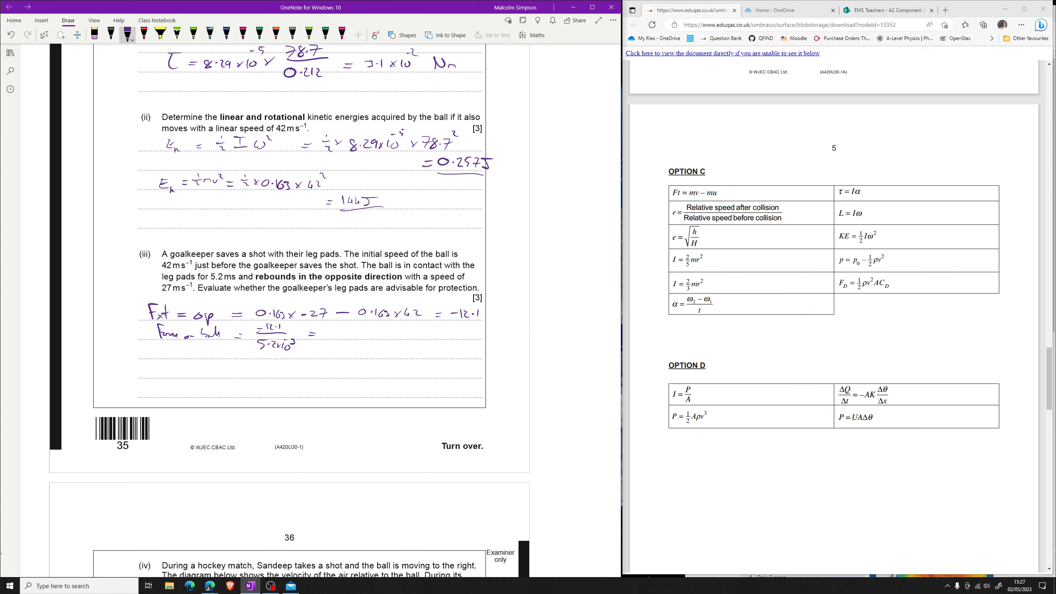
pyautogui.write('2J')
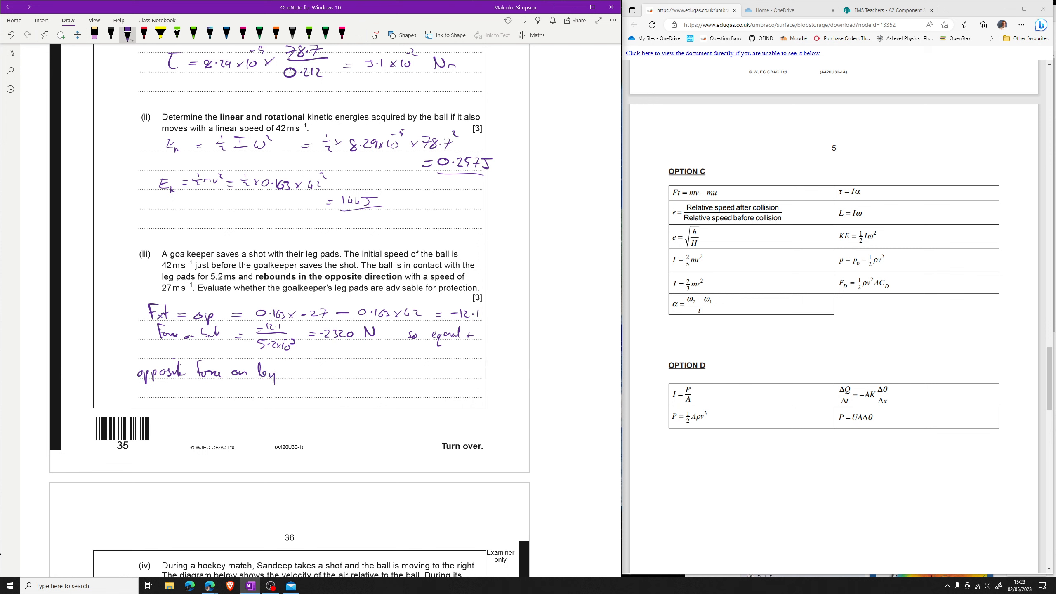
# Write 'so equal & opposite force on leg, so yes to pads!' as the conclusion.
pyautogui.click(273, 377)
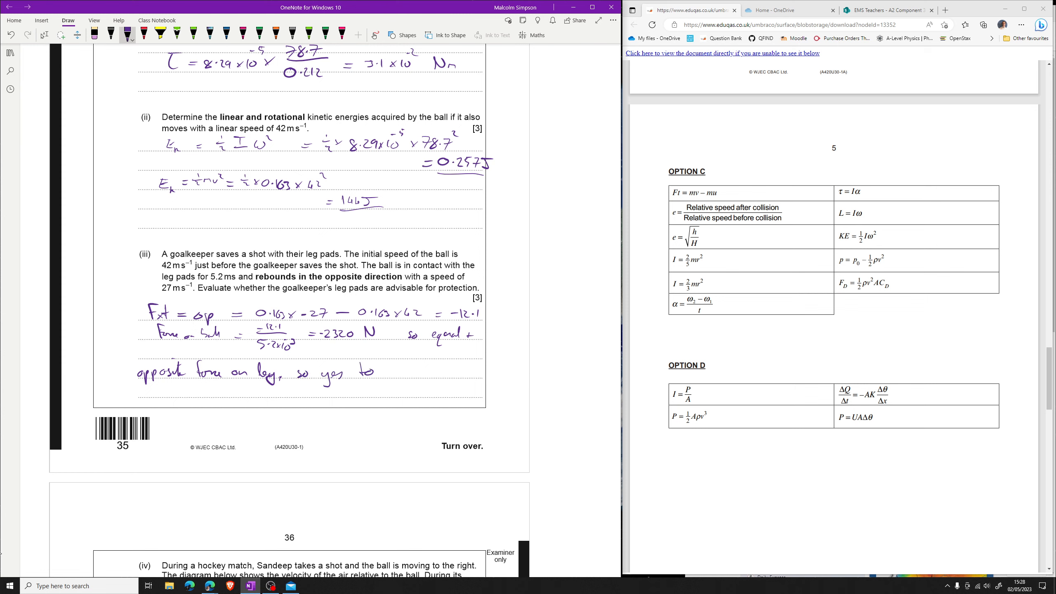
pyautogui.write('pads!')
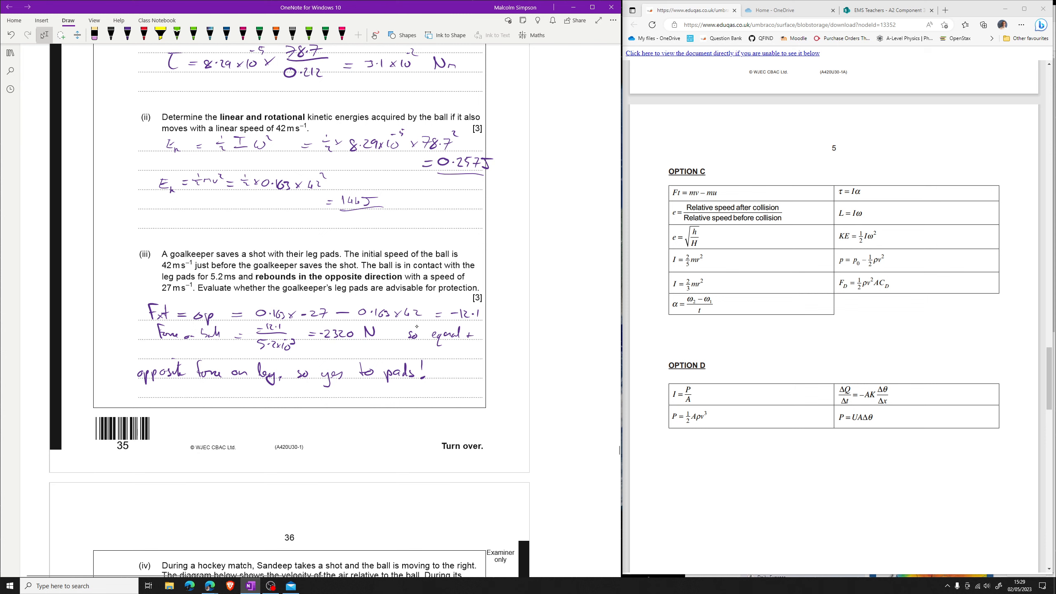
# Handwrite 'Without pads, contact time may be shorter & force larger.' on the last answer line.
pyautogui.moveTo(139, 385); pyautogui.dragTo(141, 398)
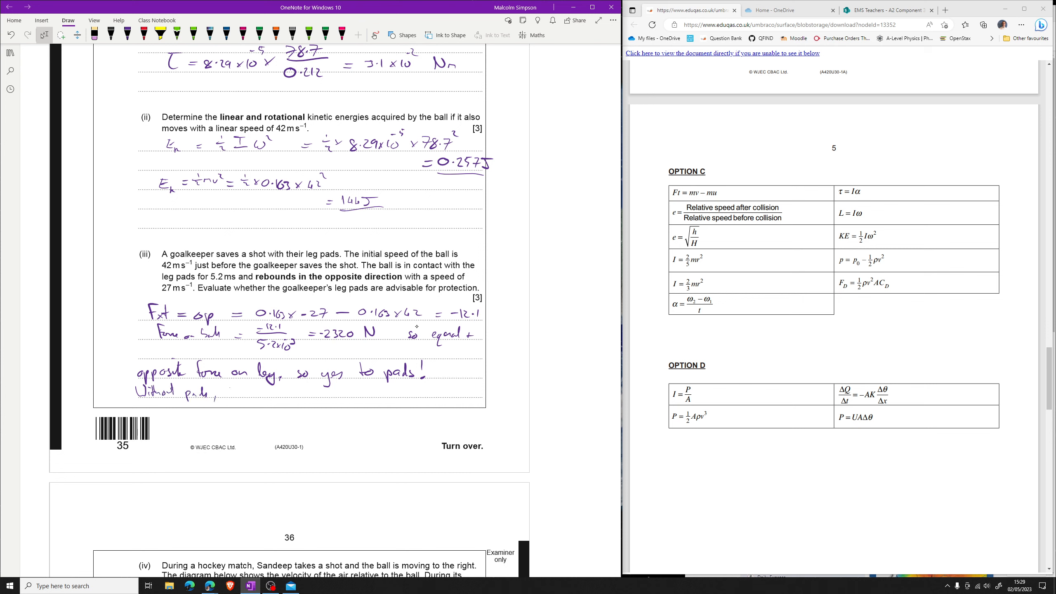
pyautogui.moveTo(233, 391); pyautogui.dragTo(263, 391)
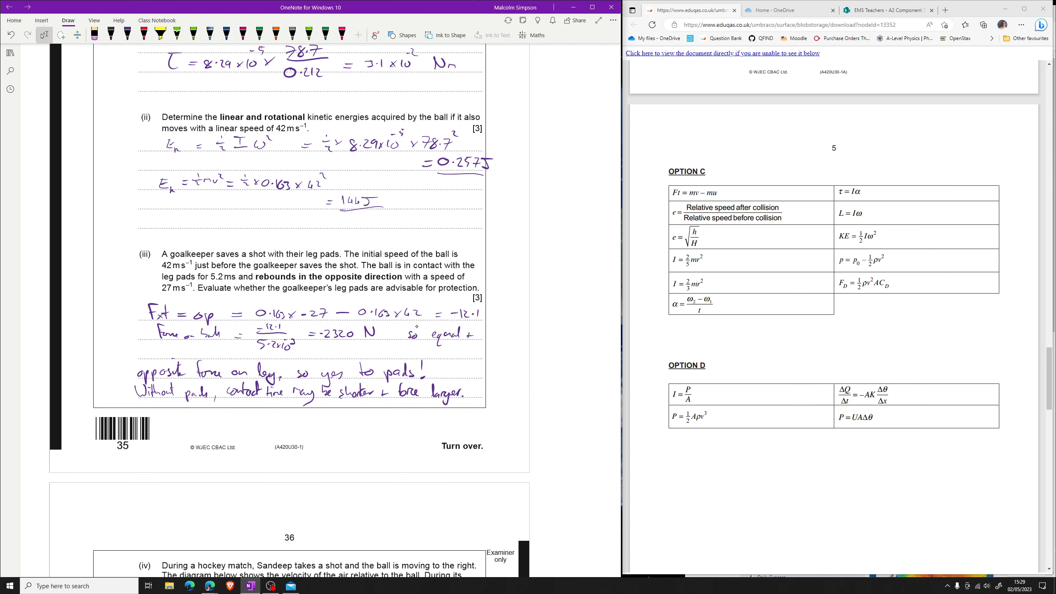
# Scroll down to part (iv), the hockey ball lift question, and begin the answer with 'Volume'.
pyautogui.scroll(-3)
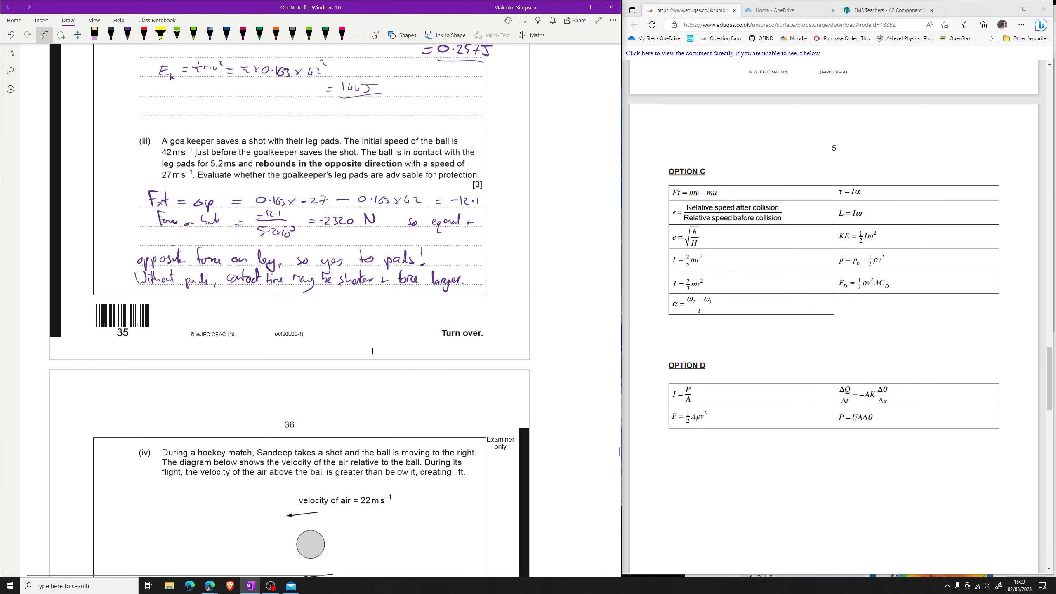
pyautogui.scroll(-3)
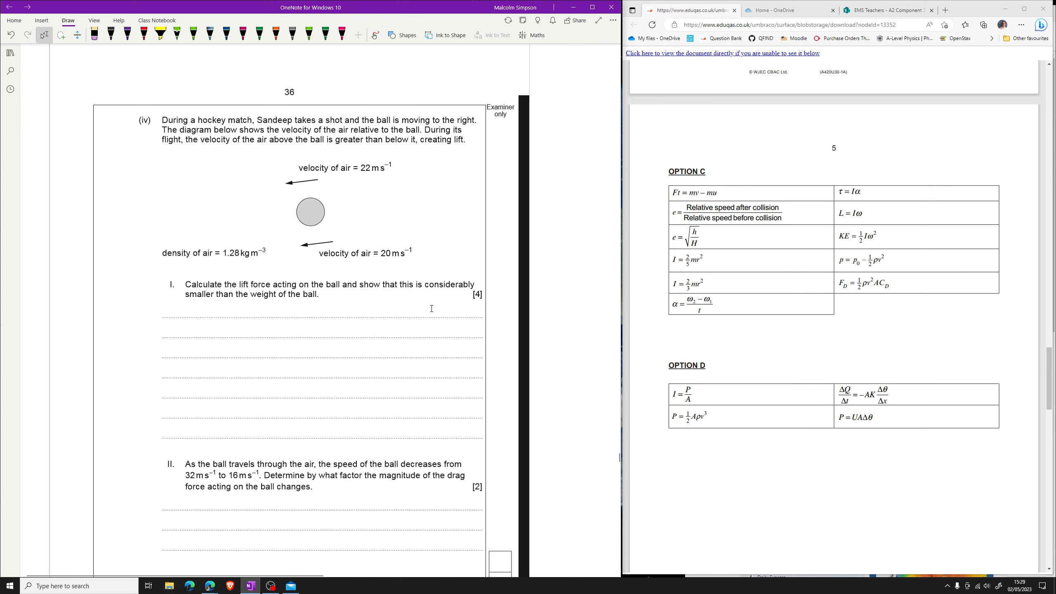
pyautogui.scroll(-3)
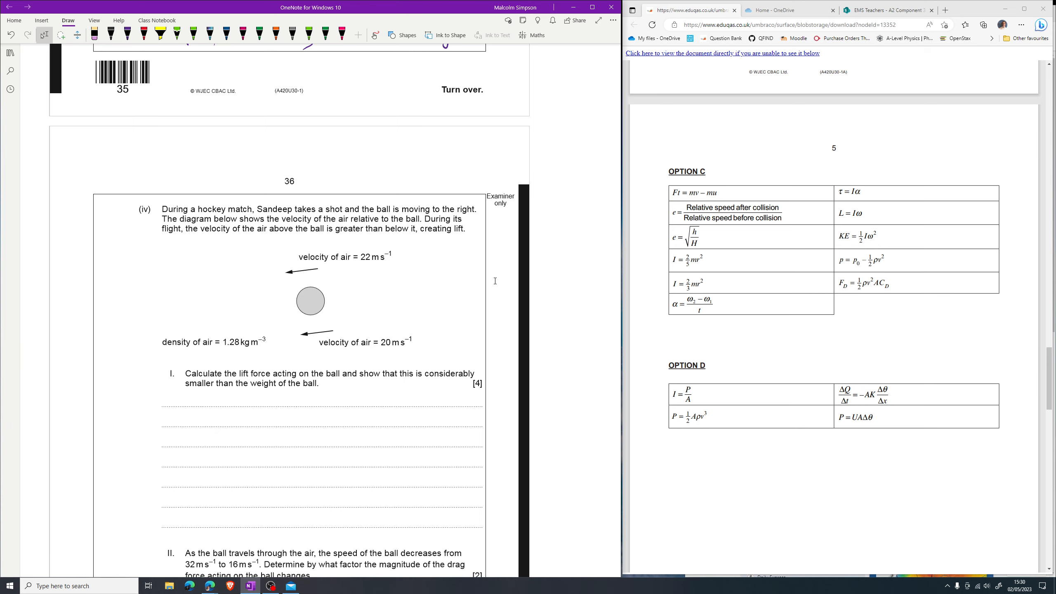
pyautogui.moveTo(365, 265); pyautogui.dragTo(400, 262)
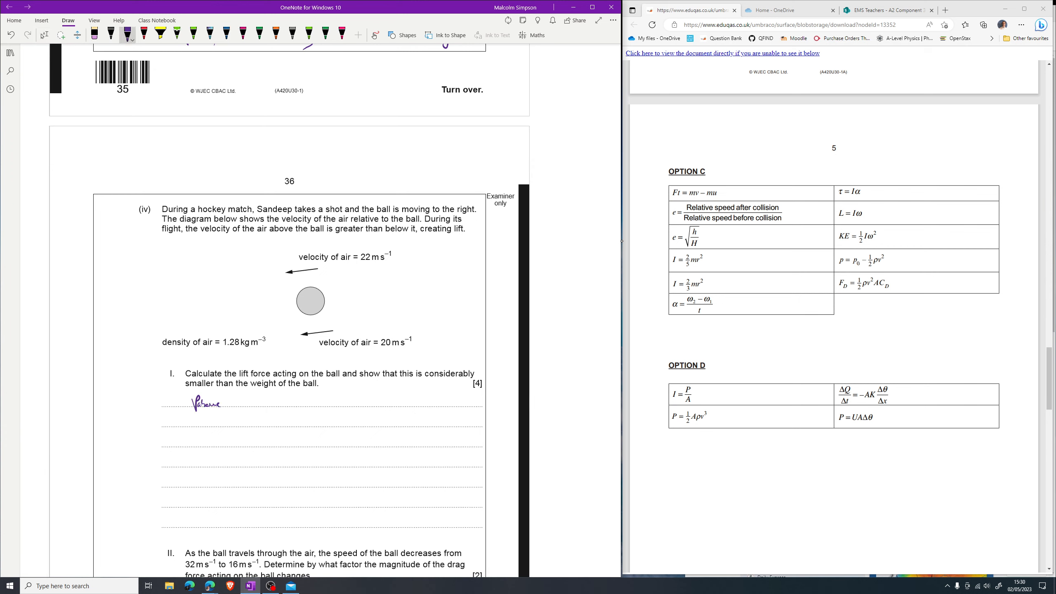
# Handwrite p_above = p0 − ½ρv² and p_below = p0 − ½ρv_B², starting Δp = ½ρv_B² − ½….
pyautogui.moveTo(236, 402); pyautogui.dragTo(269, 401)
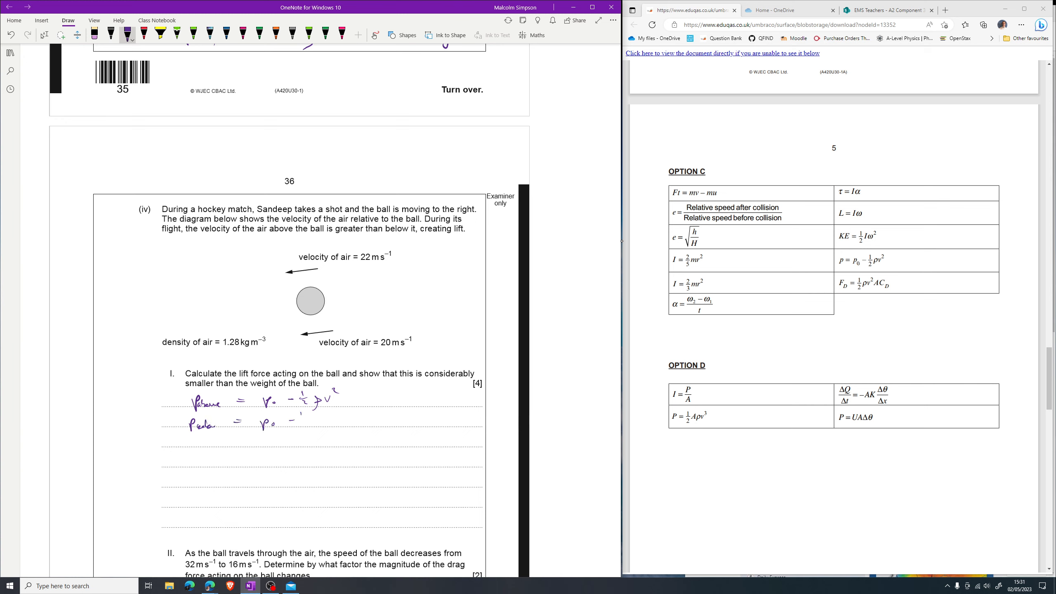
pyautogui.moveTo(290, 420); pyautogui.dragTo(327, 420)
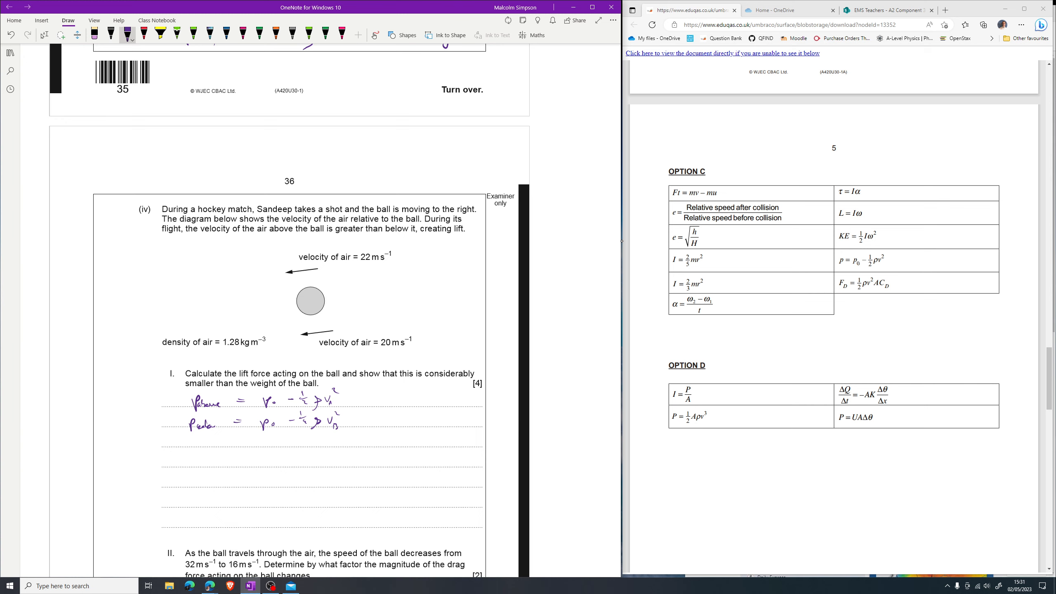
pyautogui.moveTo(181, 464); pyautogui.dragTo(205, 458)
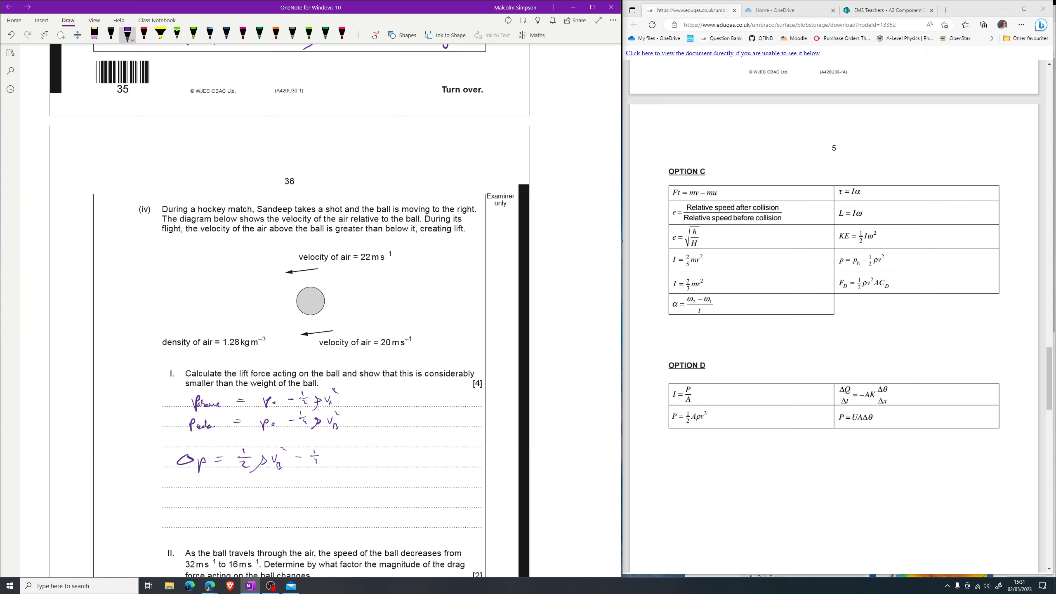
# Evaluate Δp = ½ × 1.28 × (20² − 22²) = −53.8 Pa and begin Force = pA =.
pyautogui.moveTo(317, 464); pyautogui.dragTo(330, 458)
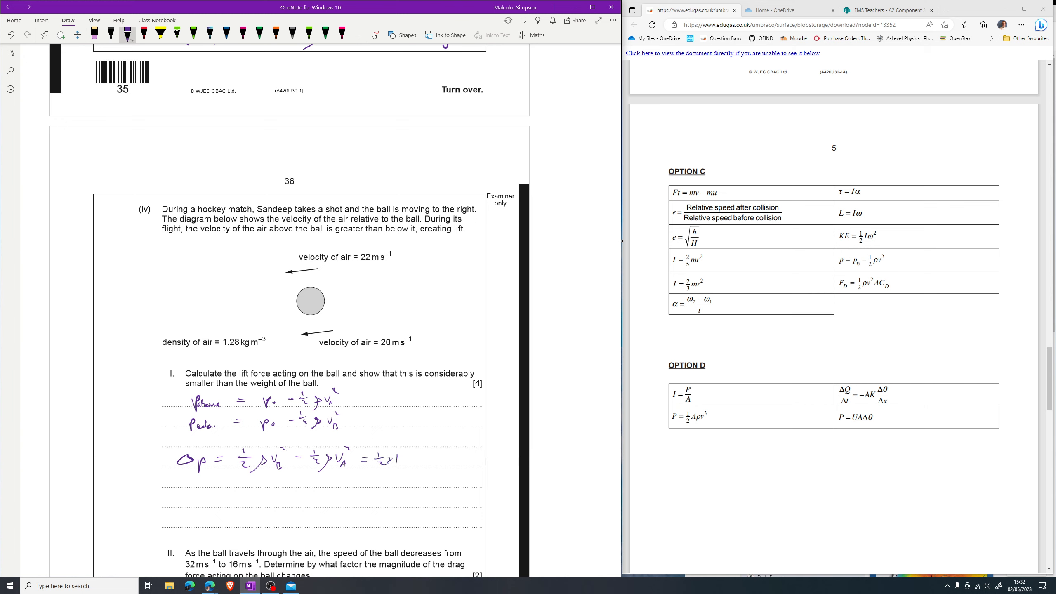
pyautogui.write('1·28 x')
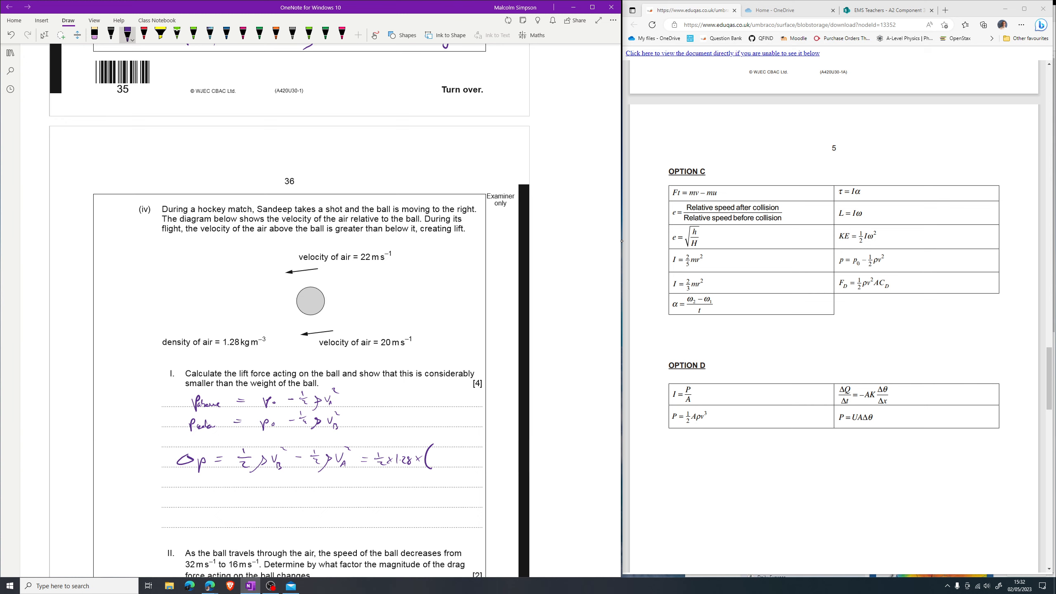
pyautogui.write('22²)')
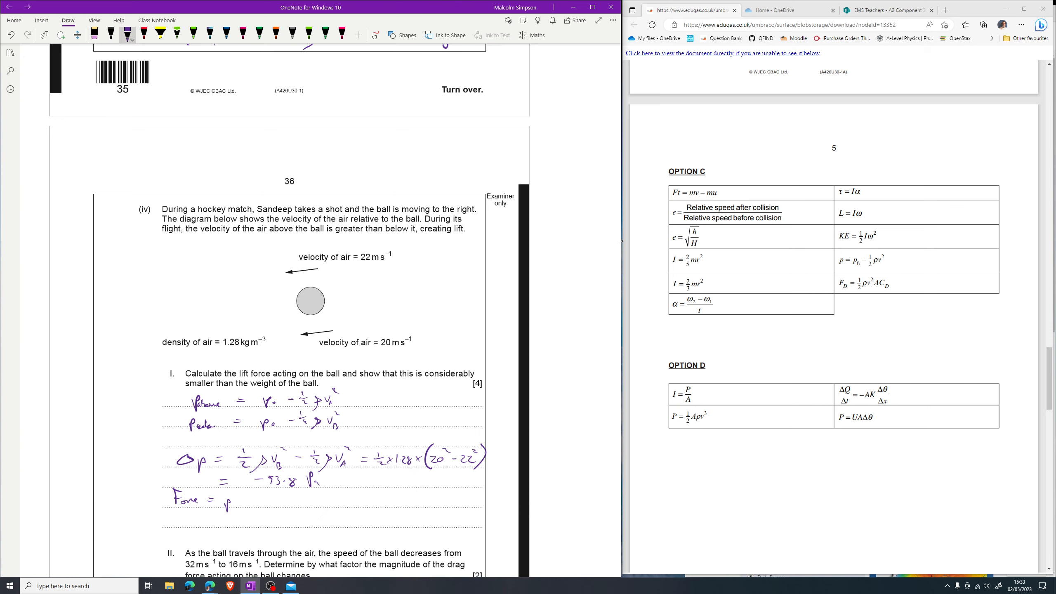
pyautogui.write('A =')
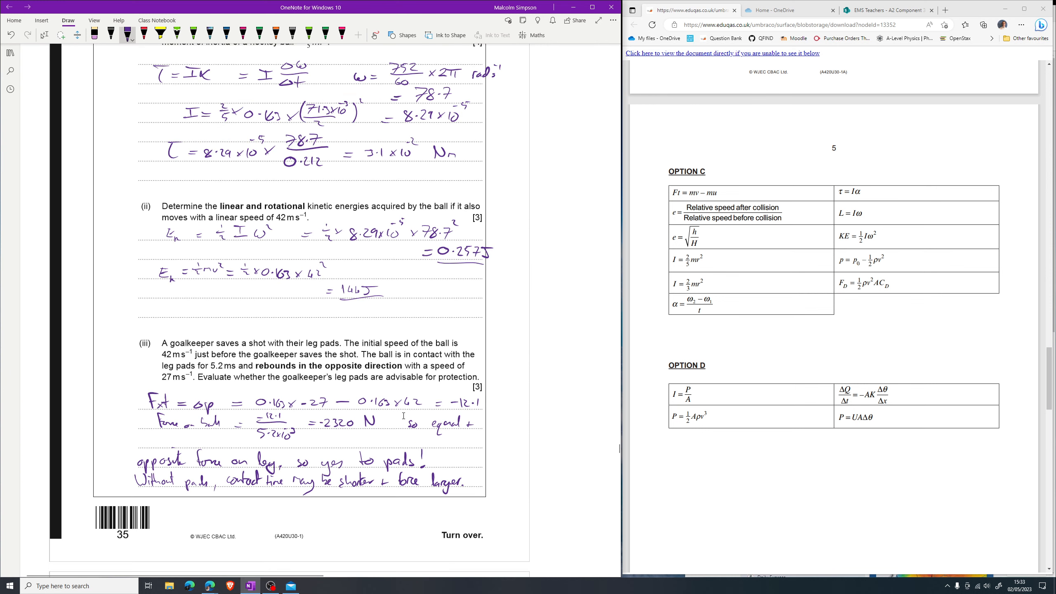
# Handwrite Force = pA = 53.8 × π(71.3×10⁻³/2)² = 0.215 N for the lift.
pyautogui.scroll(-3)
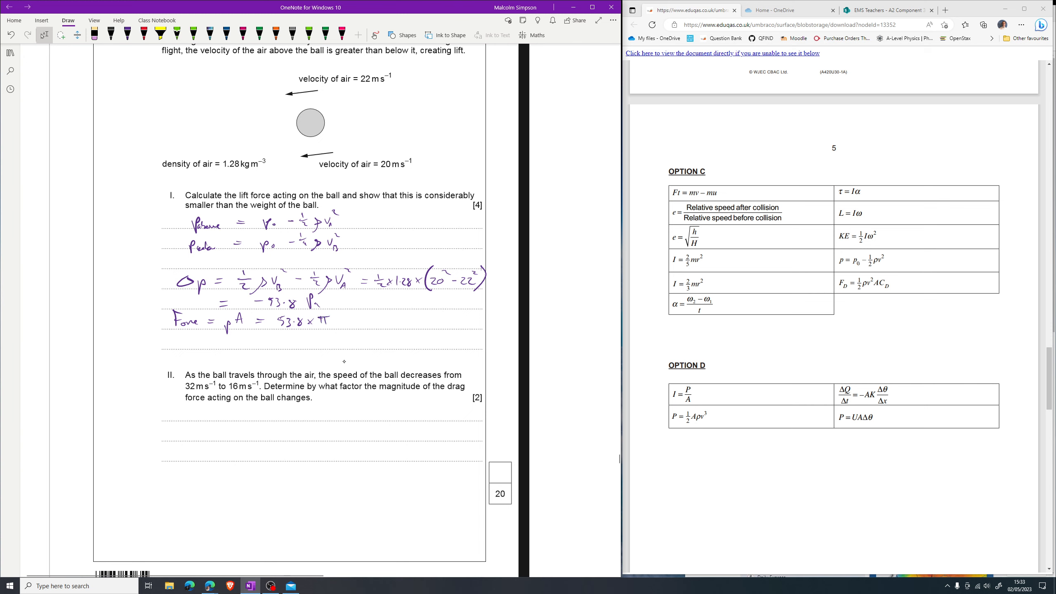
pyautogui.moveTo(340, 317); pyautogui.dragTo(346, 327)
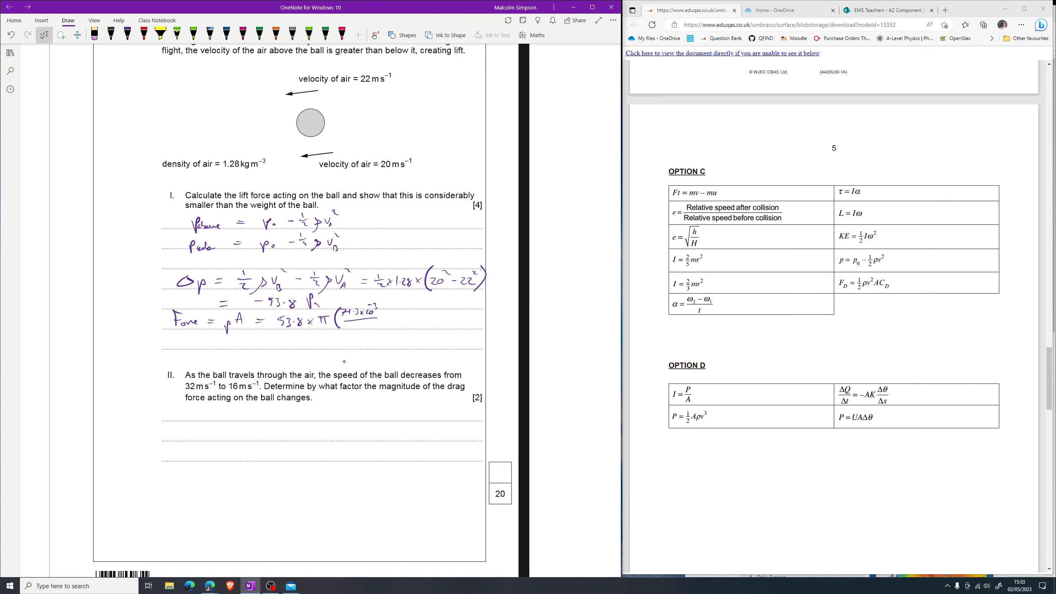
pyautogui.moveTo(364, 324); pyautogui.dragTo(387, 317)
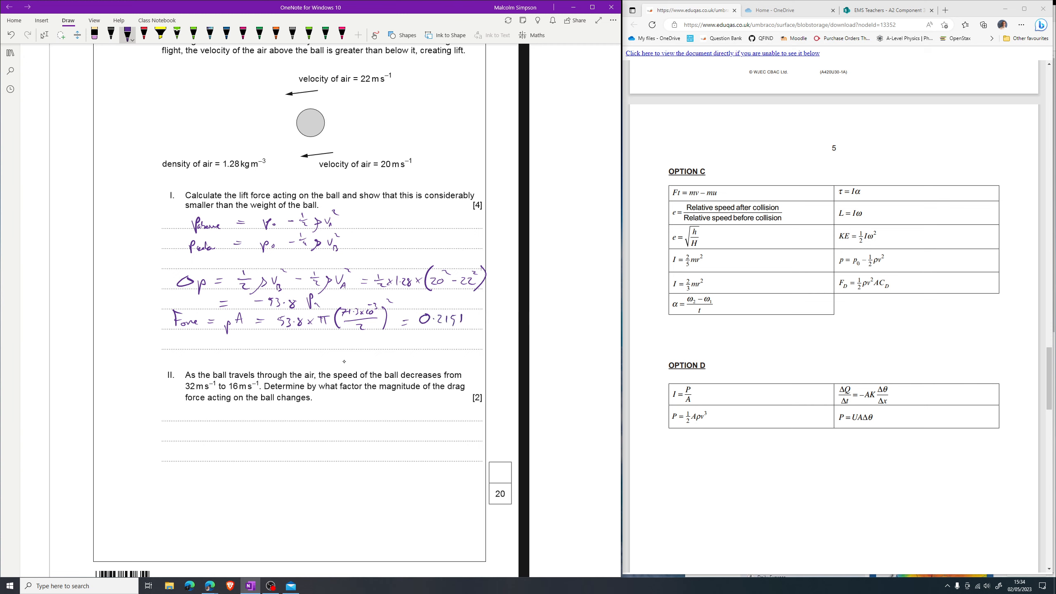
pyautogui.write('N')
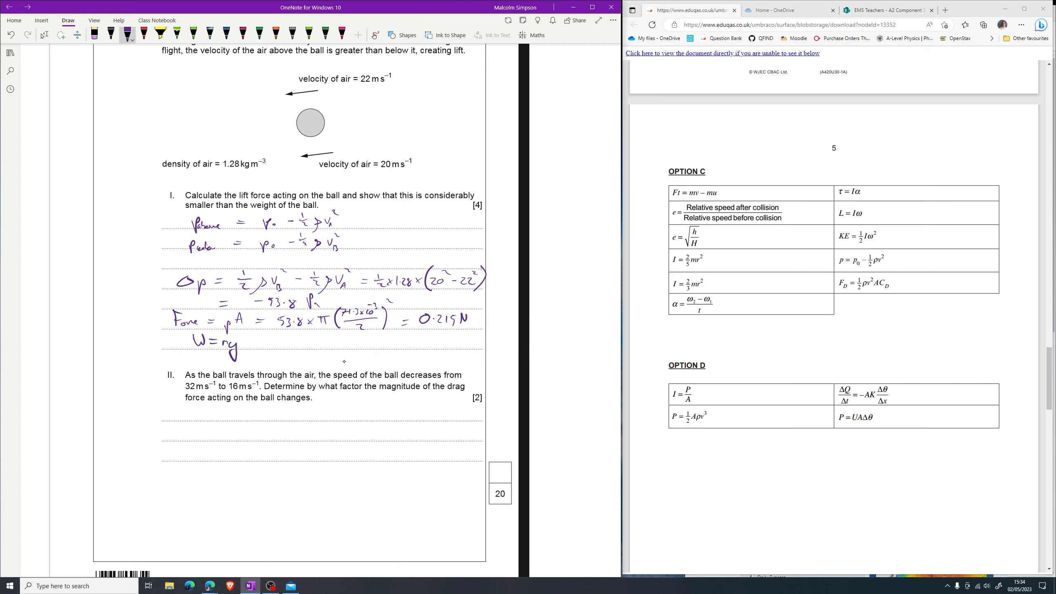
pyautogui.write('= 0.163')
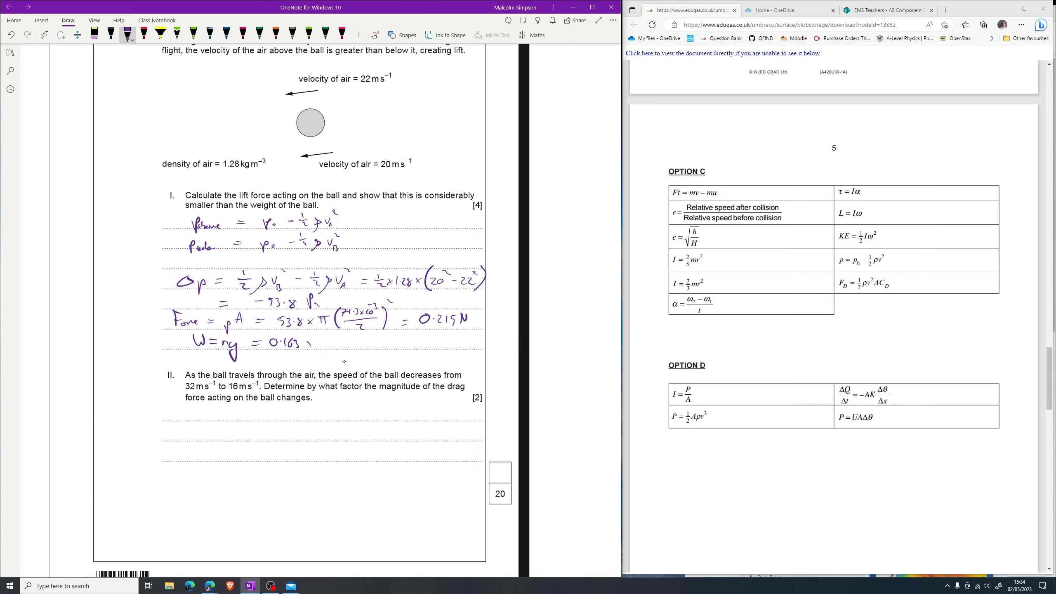
# Write W = mg = 0.163 × 9.81 = 1.6 N, so lift is much smaller.
pyautogui.moveTo(306, 343); pyautogui.dragTo(364, 342)
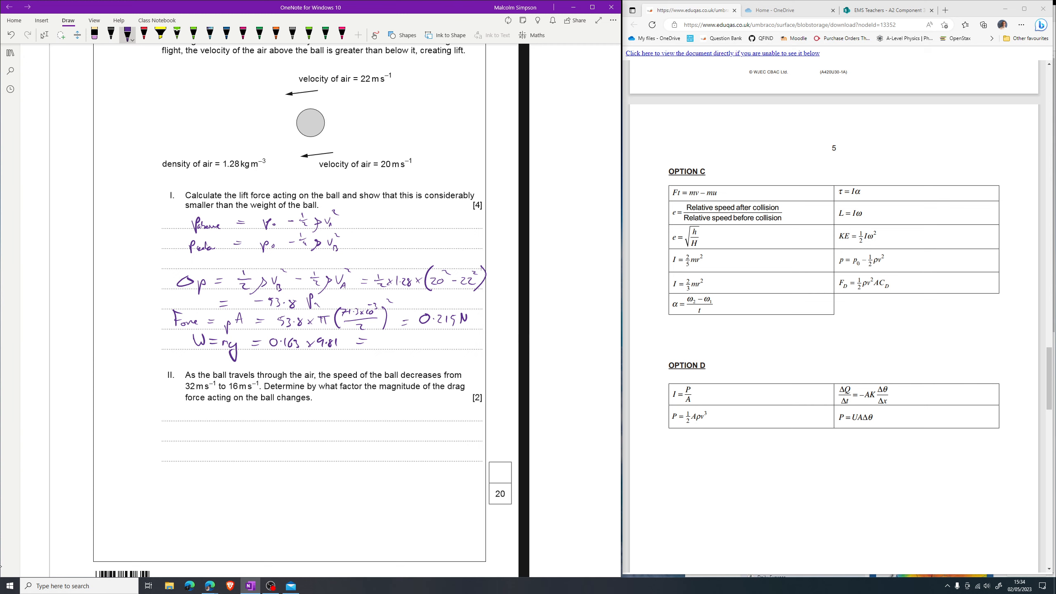
pyautogui.moveTo(504, 19)
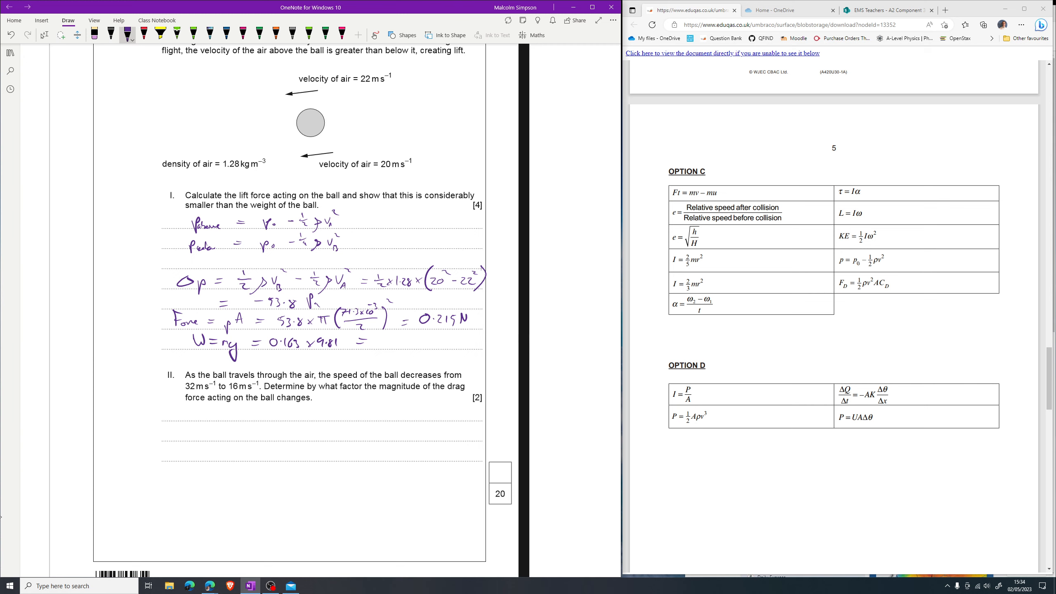
pyautogui.write('1.6')
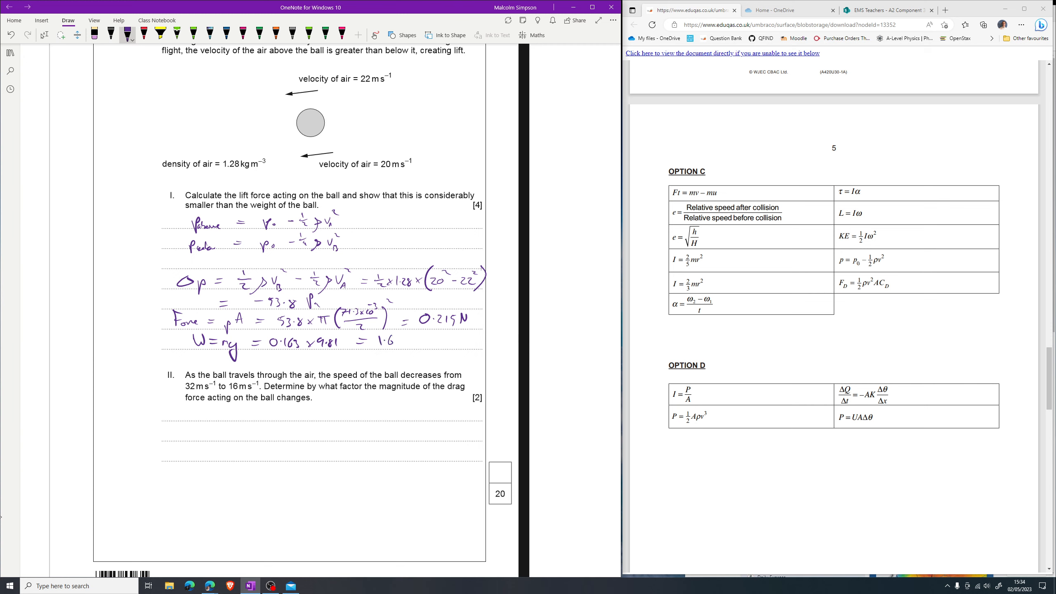
pyautogui.write('N so lift is')
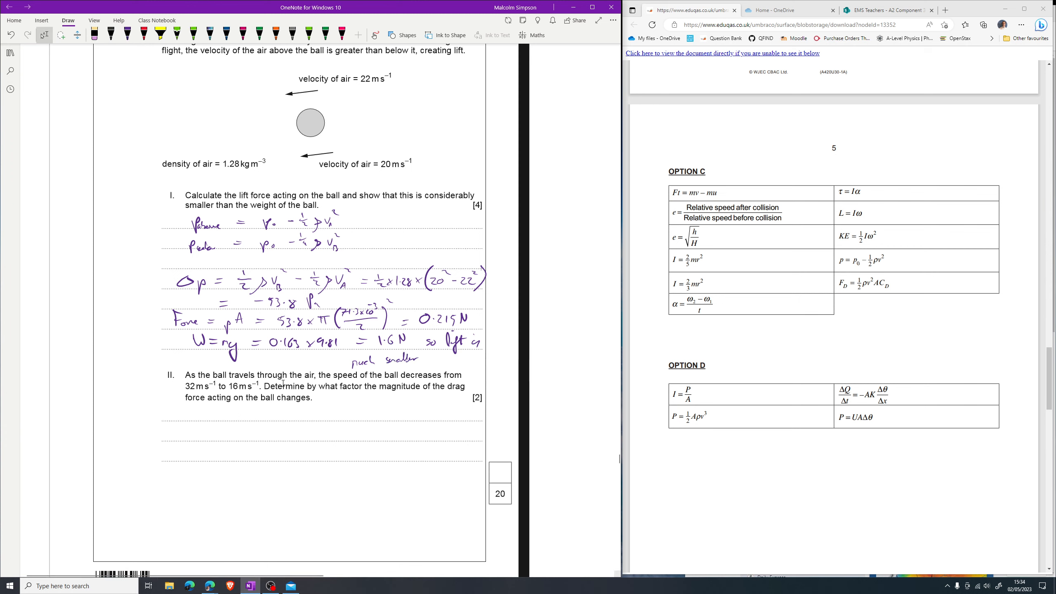
pyautogui.moveTo(278, 474)
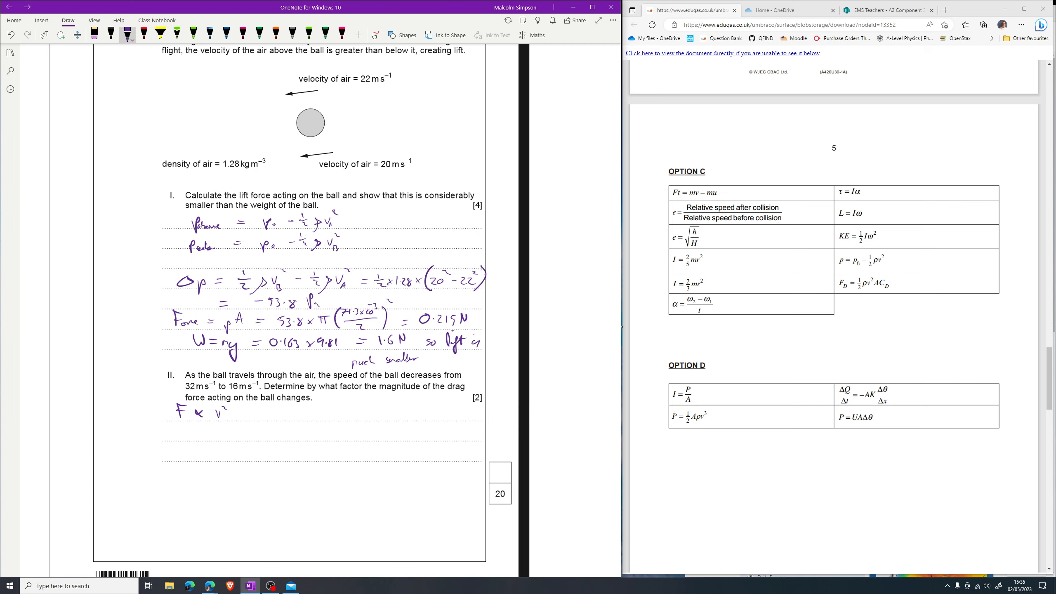
# Handwrite '½v ⇒ ¼F, so drag is ¼ as much' under part II.
pyautogui.moveTo(238, 424); pyautogui.dragTo(244, 436)
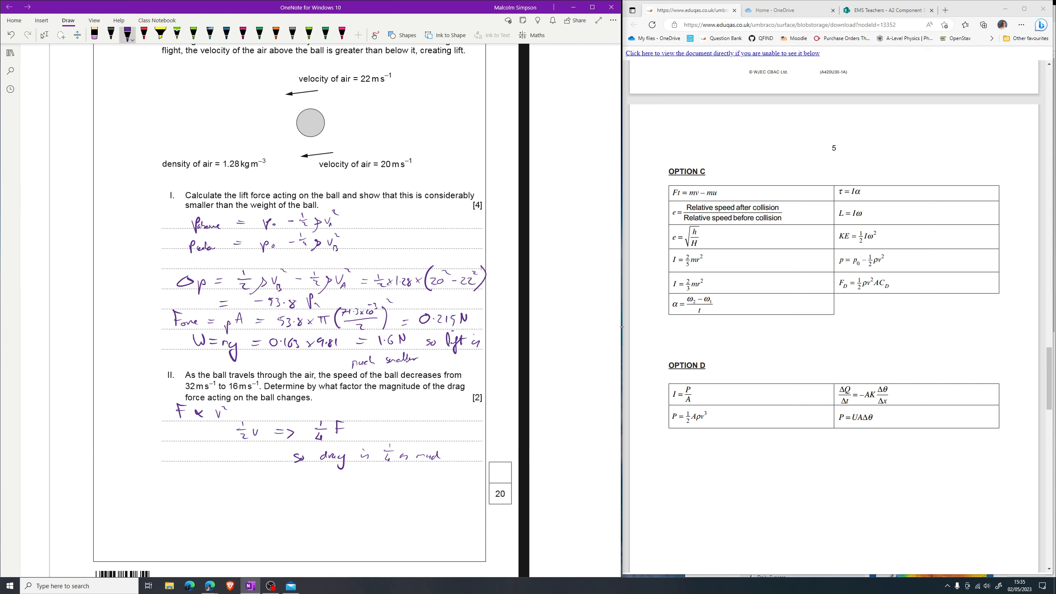
pyautogui.moveTo(621, 328)
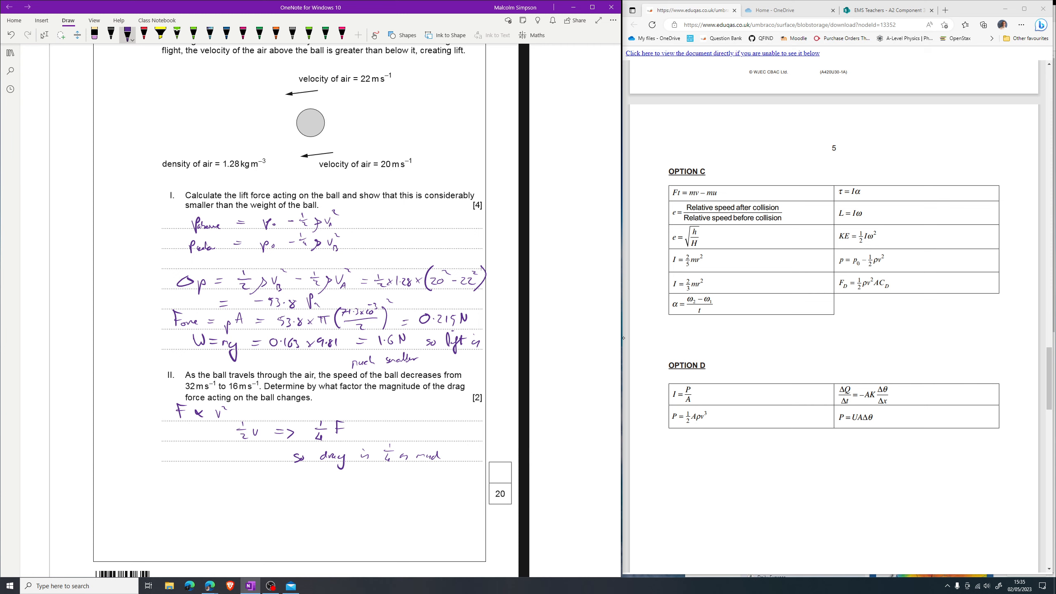